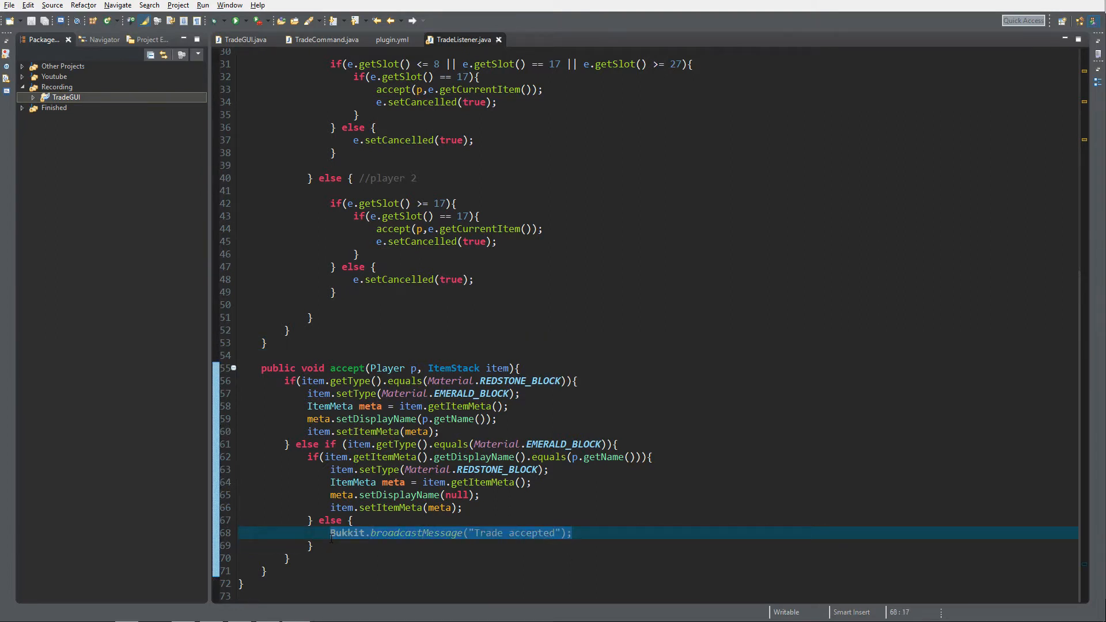
pyautogui.moveTo(347, 533)
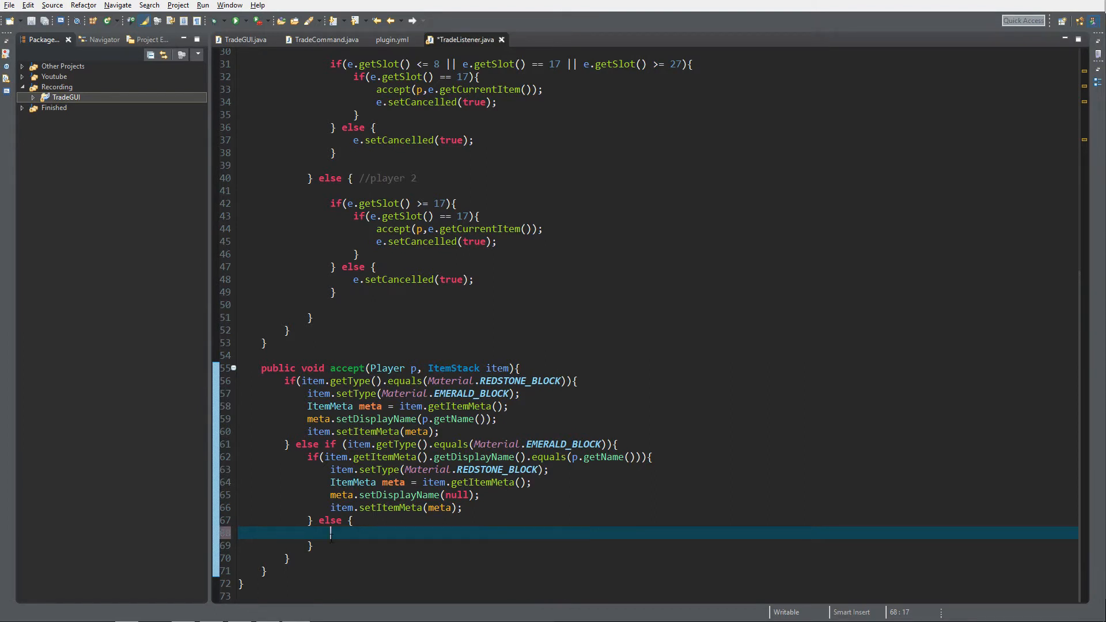
# Replace the broadcast line with finishTrade(p.getOpenInventory().getTopInventory()); in the accept method's else branch.
pyautogui.write('finish')
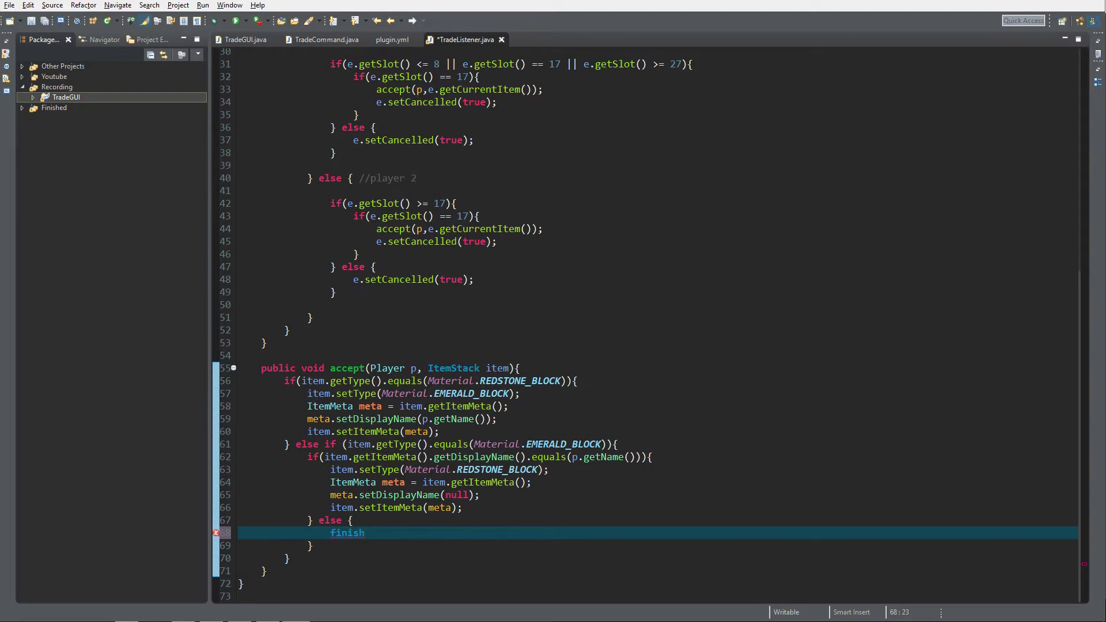
pyautogui.write('Trade()')
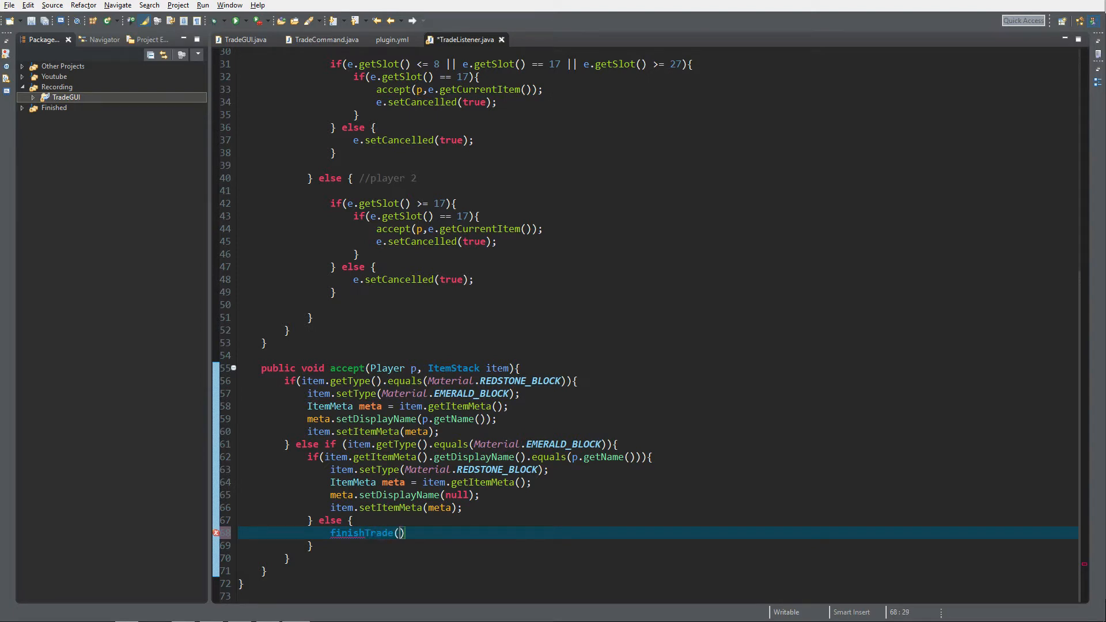
pyautogui.write('p')
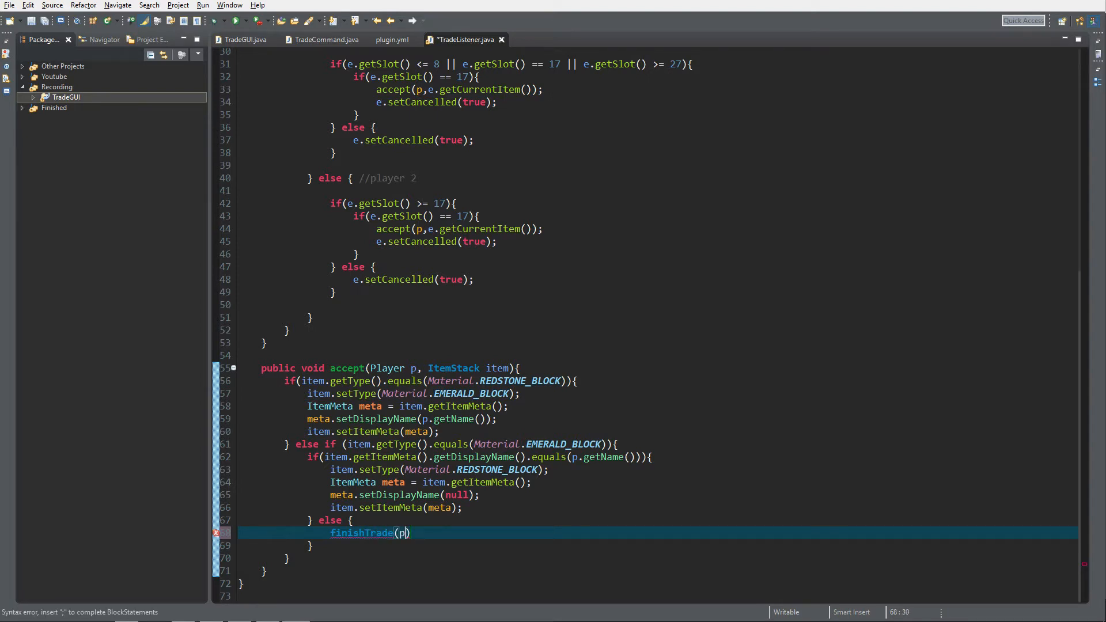
pyautogui.write('.getOpenInventory(')
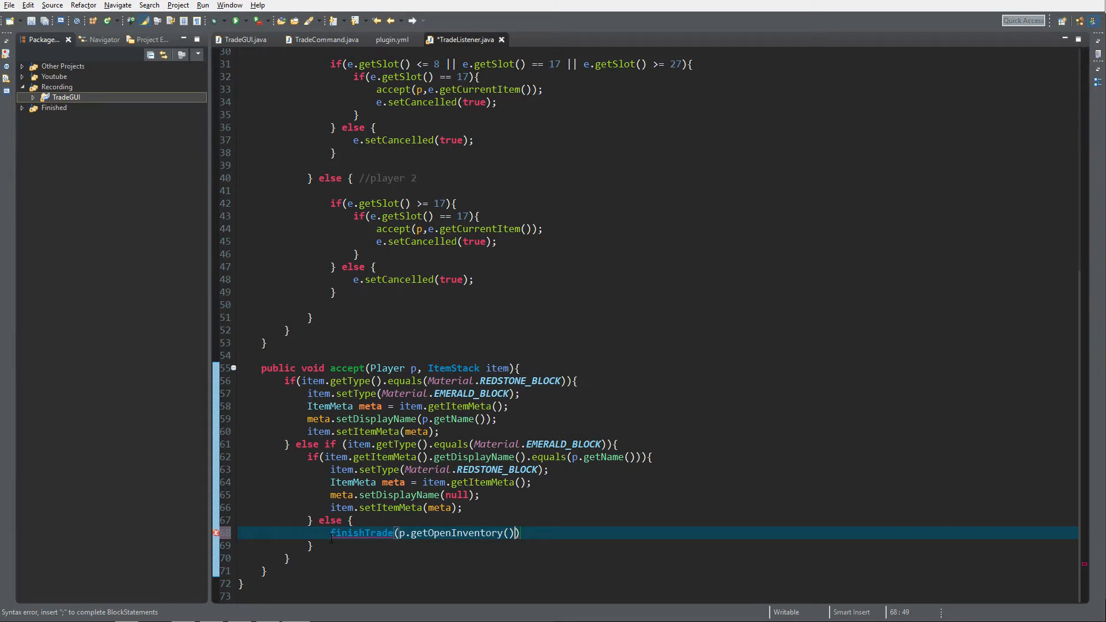
pyautogui.write('.')
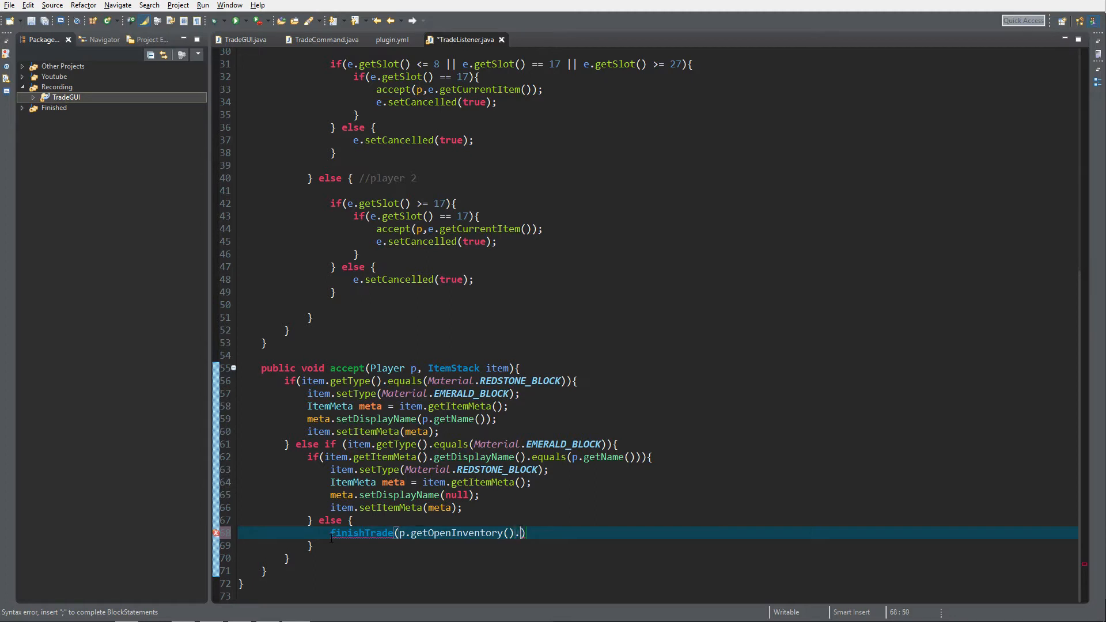
pyautogui.write('getTopInventory(')
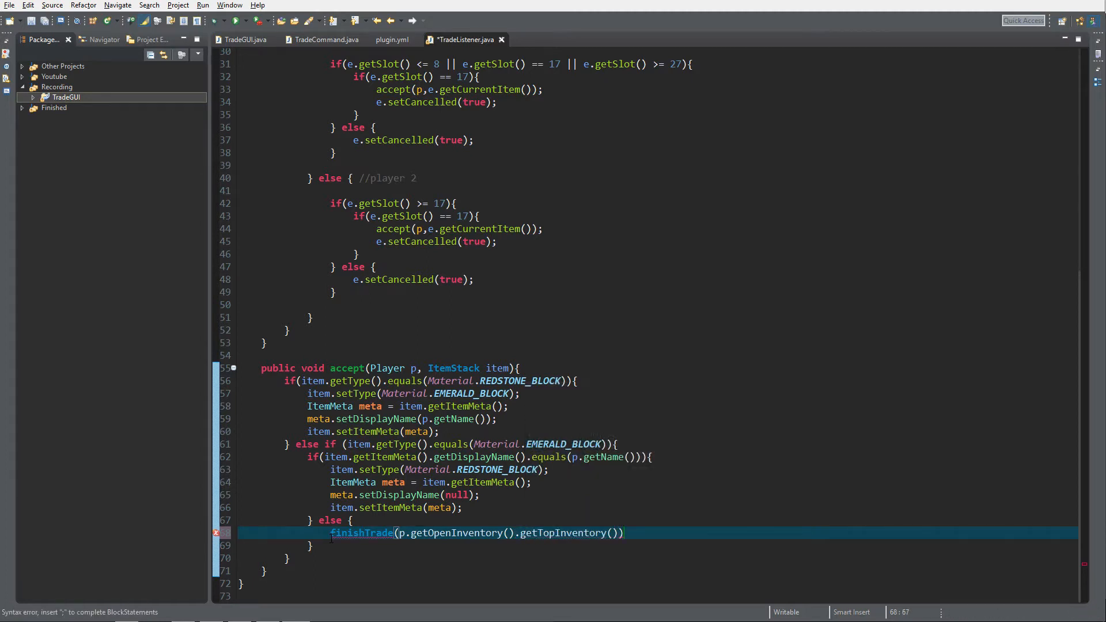
pyautogui.write(';')
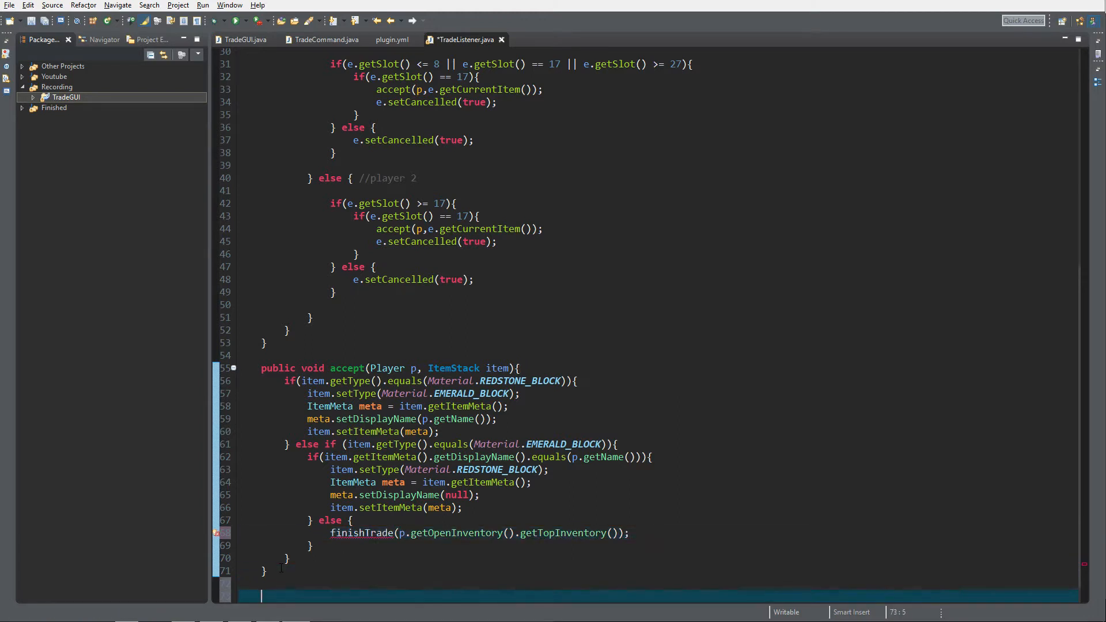
# Declare a new public void finishTrade(Inventory inv) method below accept.
pyautogui.write('public void fin')
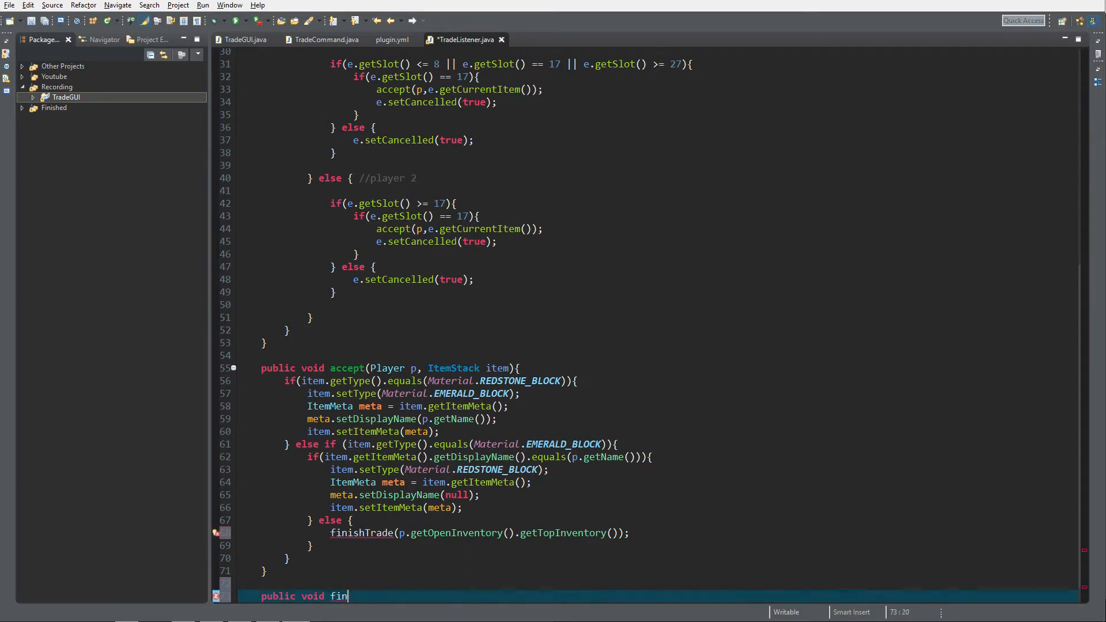
pyautogui.write('ishTra')
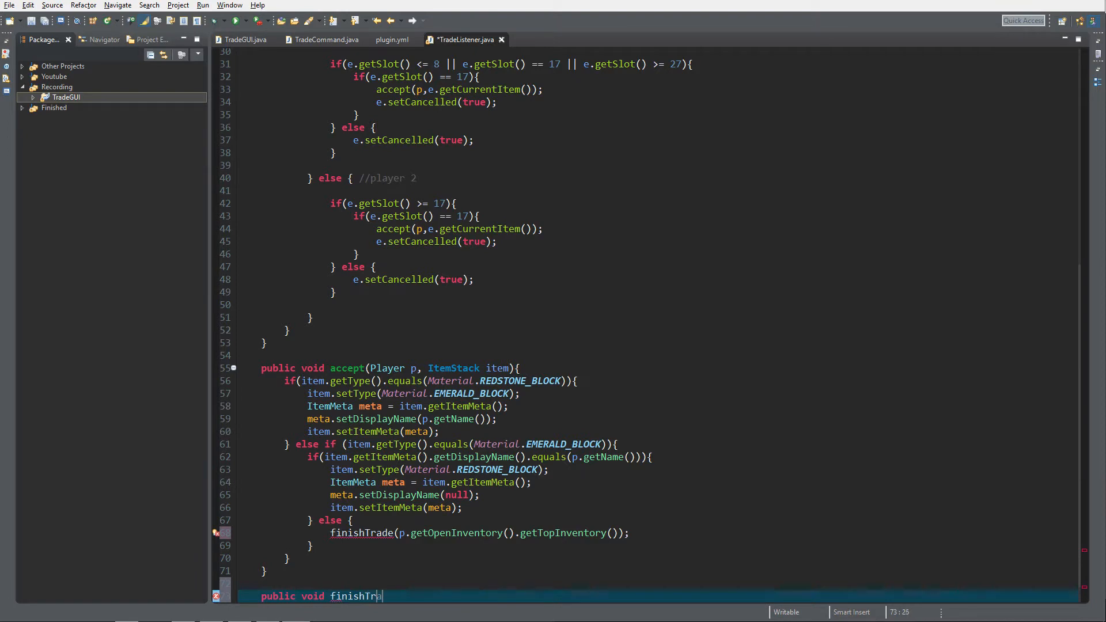
pyautogui.write('de()')
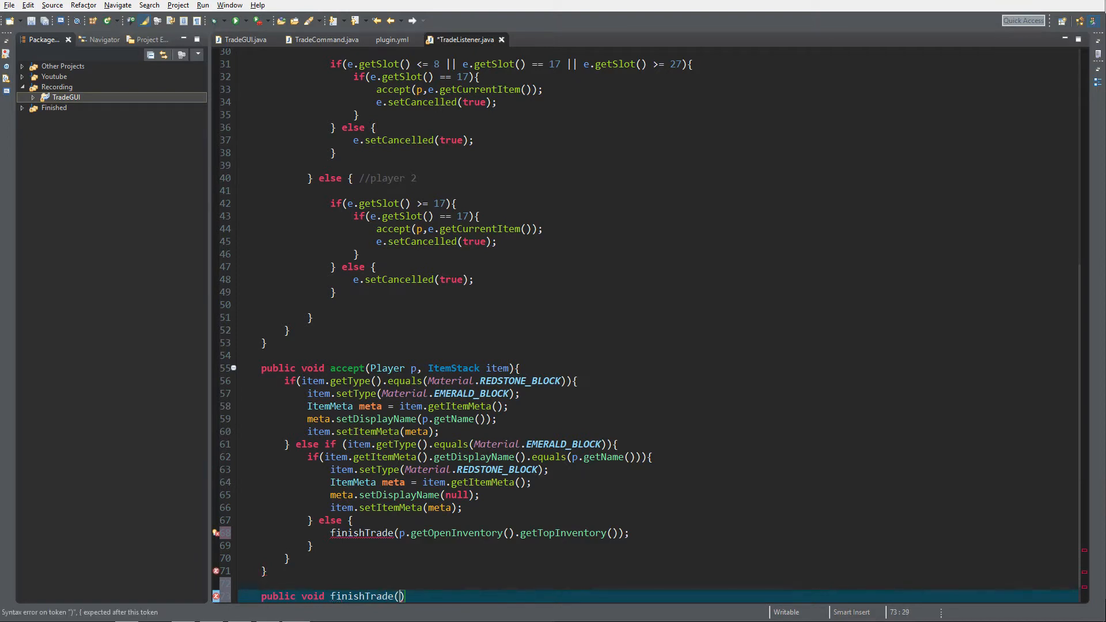
pyautogui.write('Inventory inv')
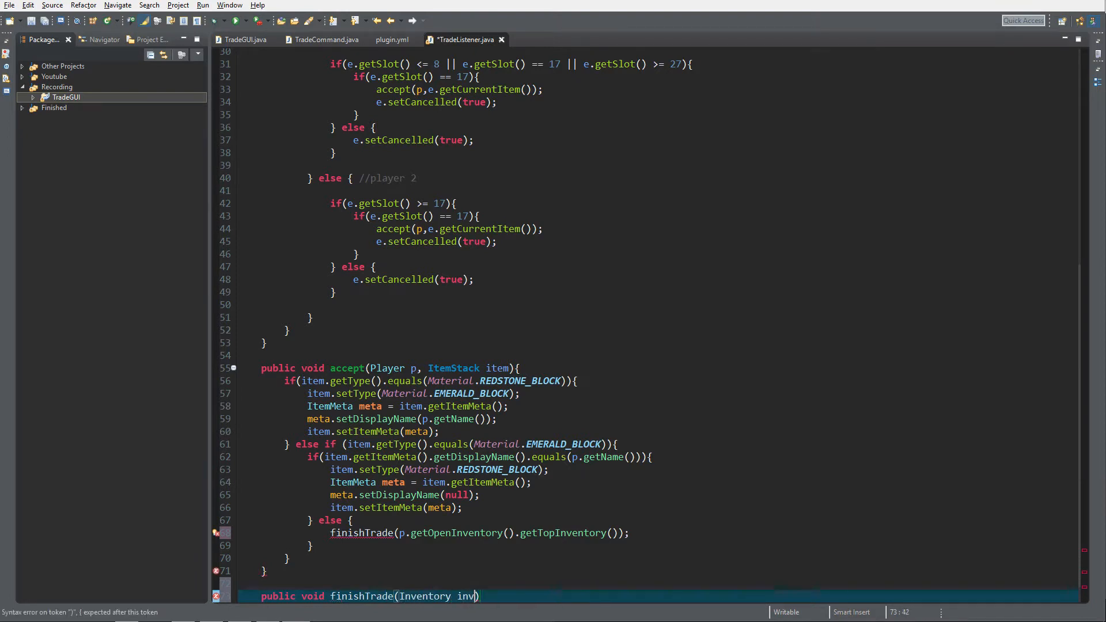
pyautogui.write('{')
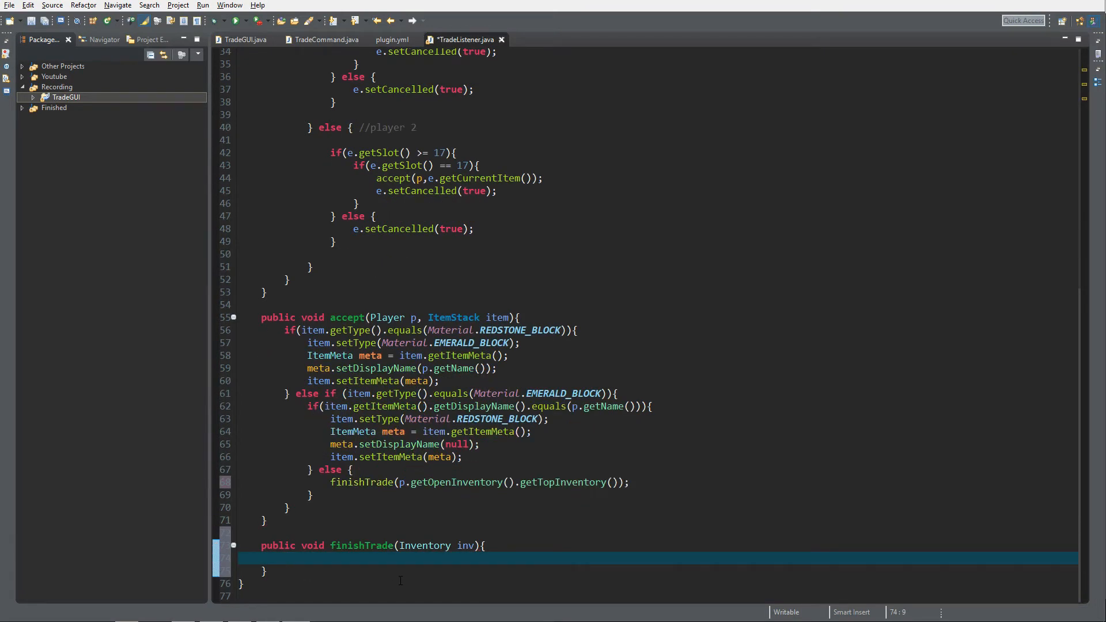
# Store inv.getViewers() in a List<HumanEntity> viewers variable inside finishTrade.
pyautogui.write('List<HumanEntity> viewers =')
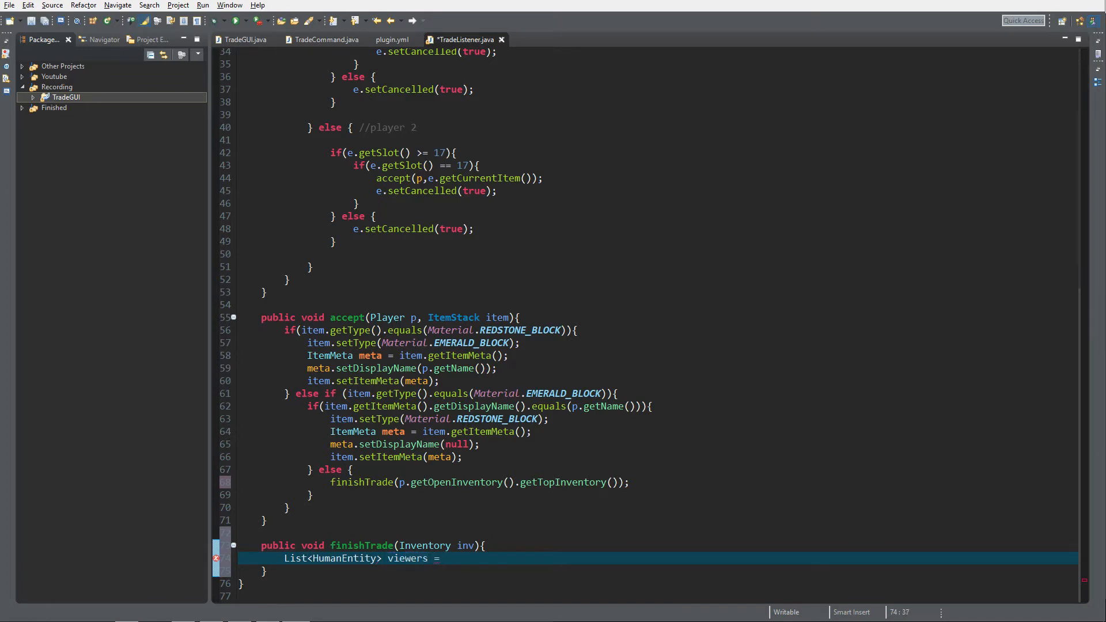
pyautogui.write('inv')
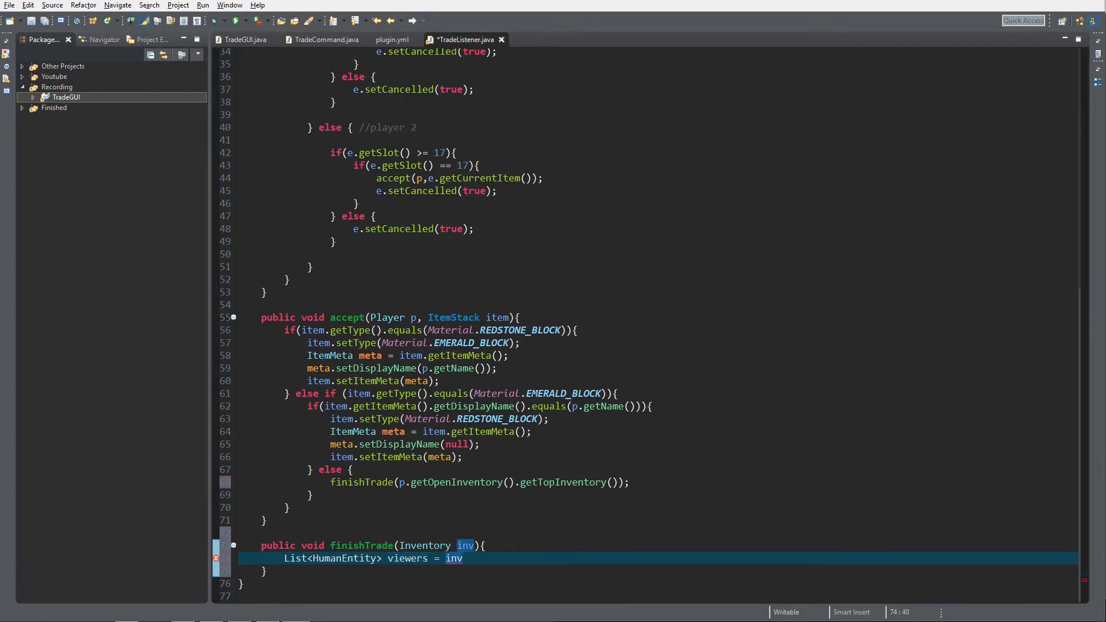
pyautogui.write('.getViewers()')
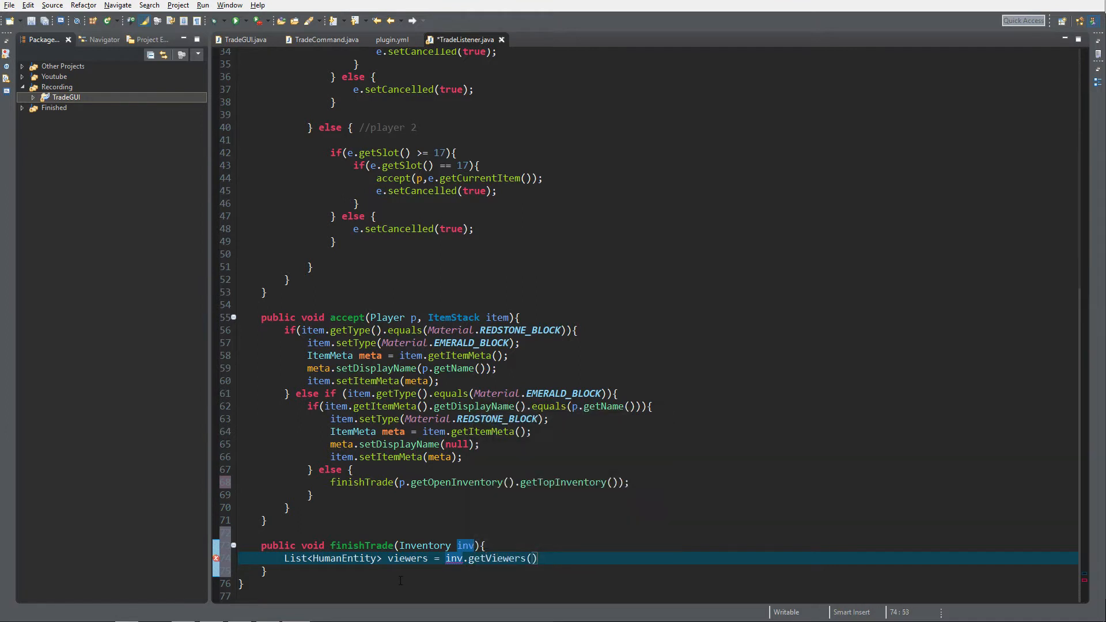
pyautogui.write(';')
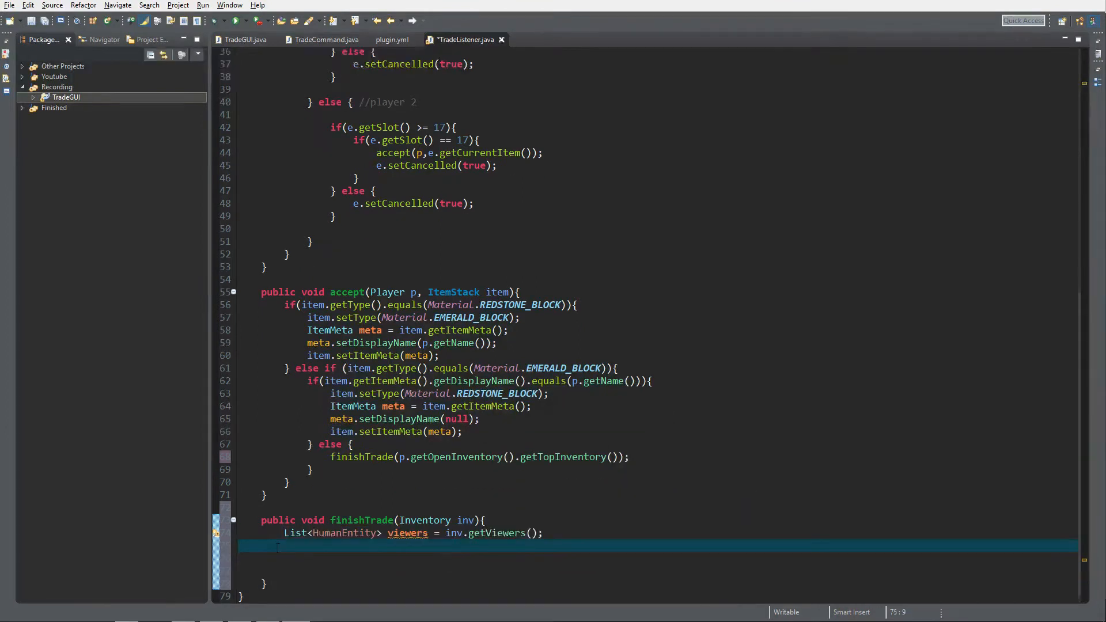
# Declare Player p1 and Player p2 locals in finishTrade.
pyautogui.write('Pla')
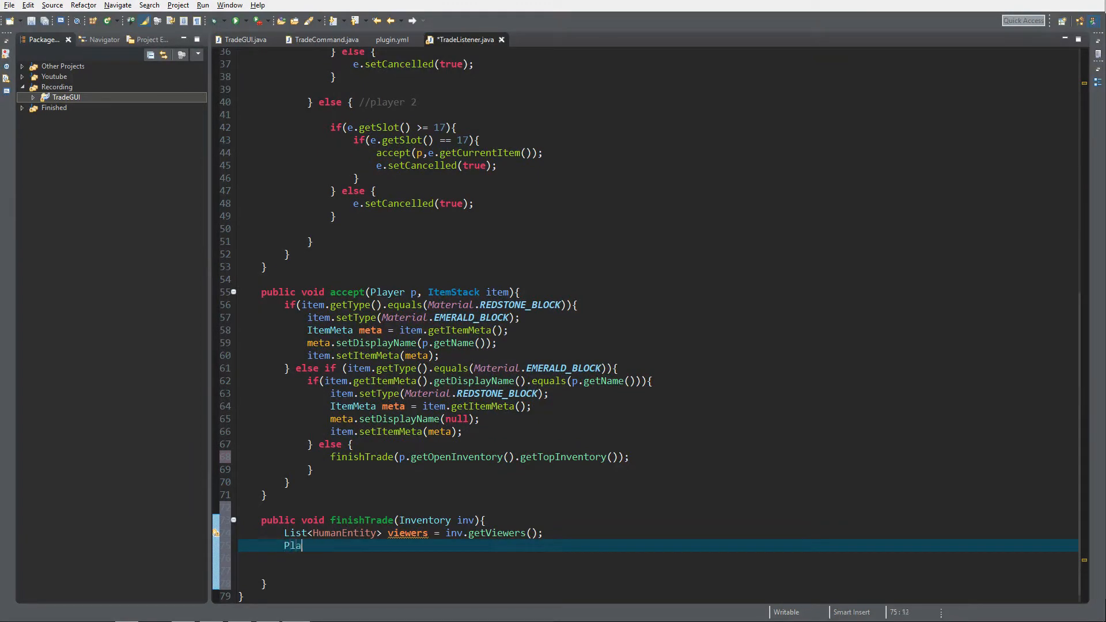
pyautogui.write('yer p1;')
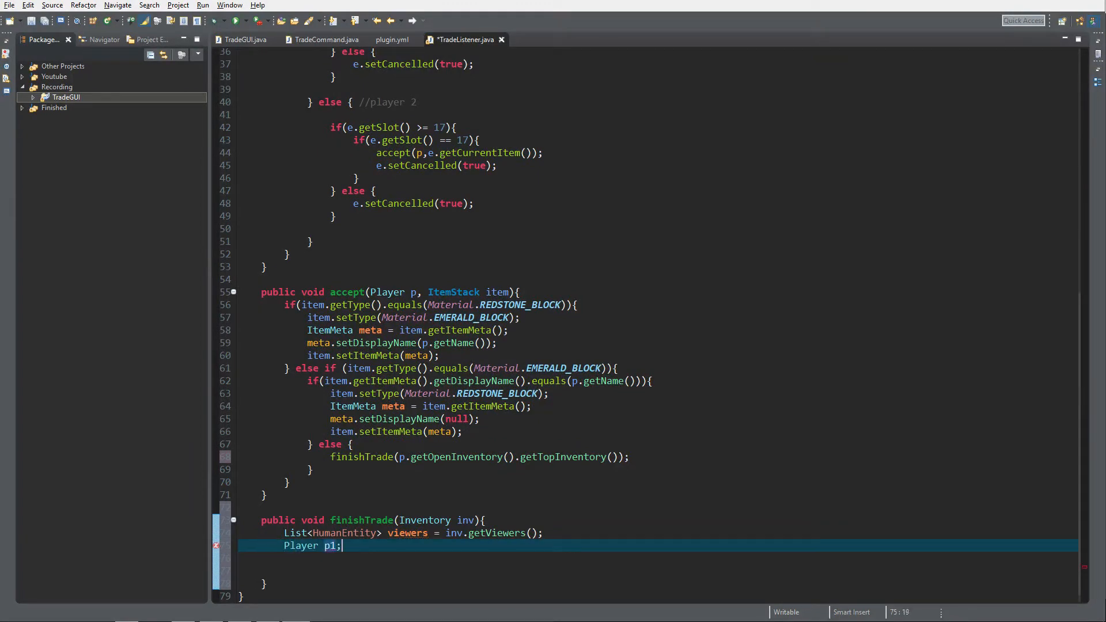
pyautogui.write('Player p2')
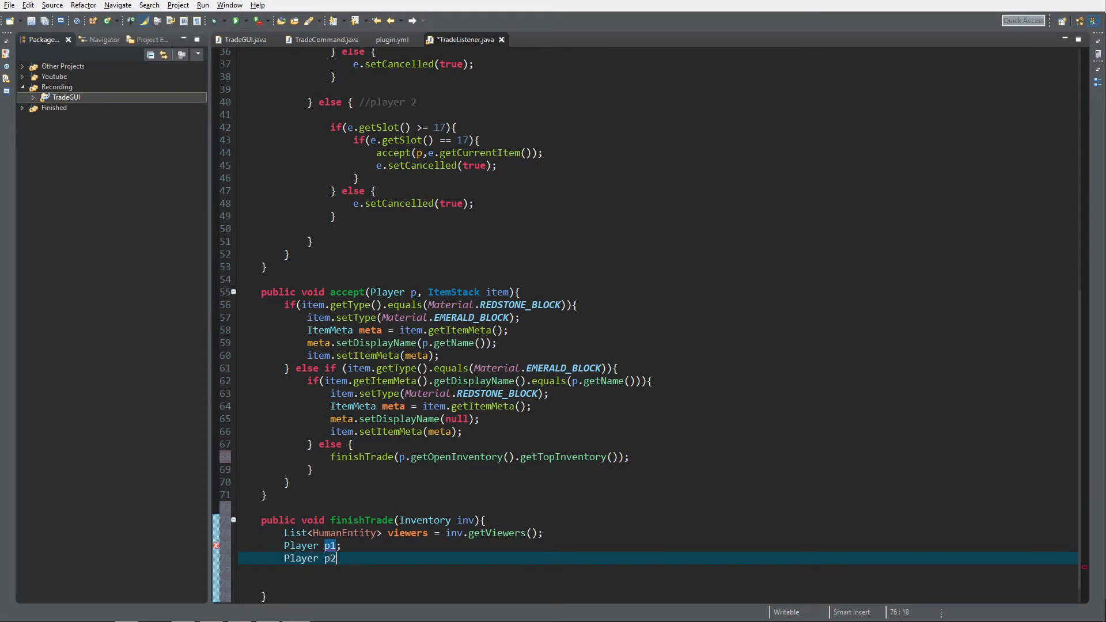
pyautogui.write(';')
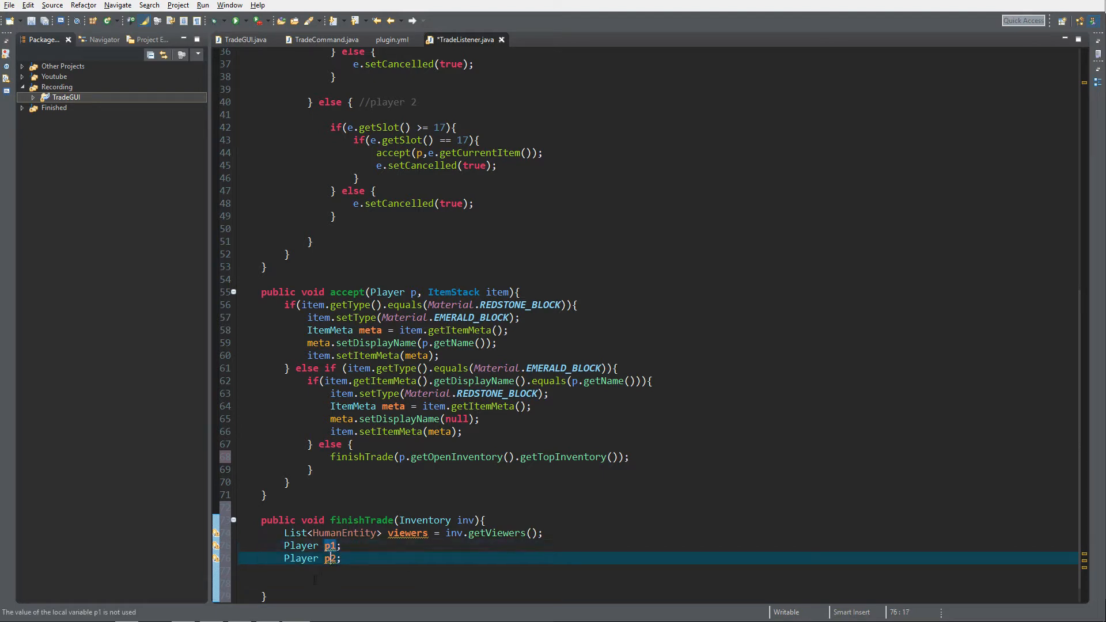
# Start an if checking tradingPlayers.containsKey((Player) viewers.get(0)).
pyautogui.write('if(')
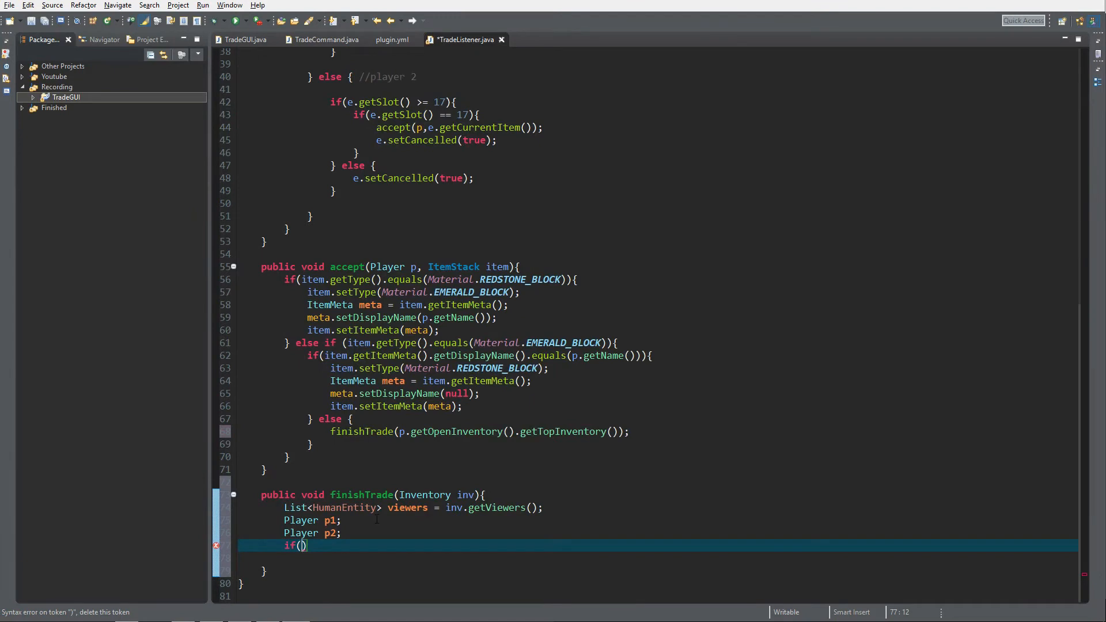
pyautogui.write('tradingPlayer')
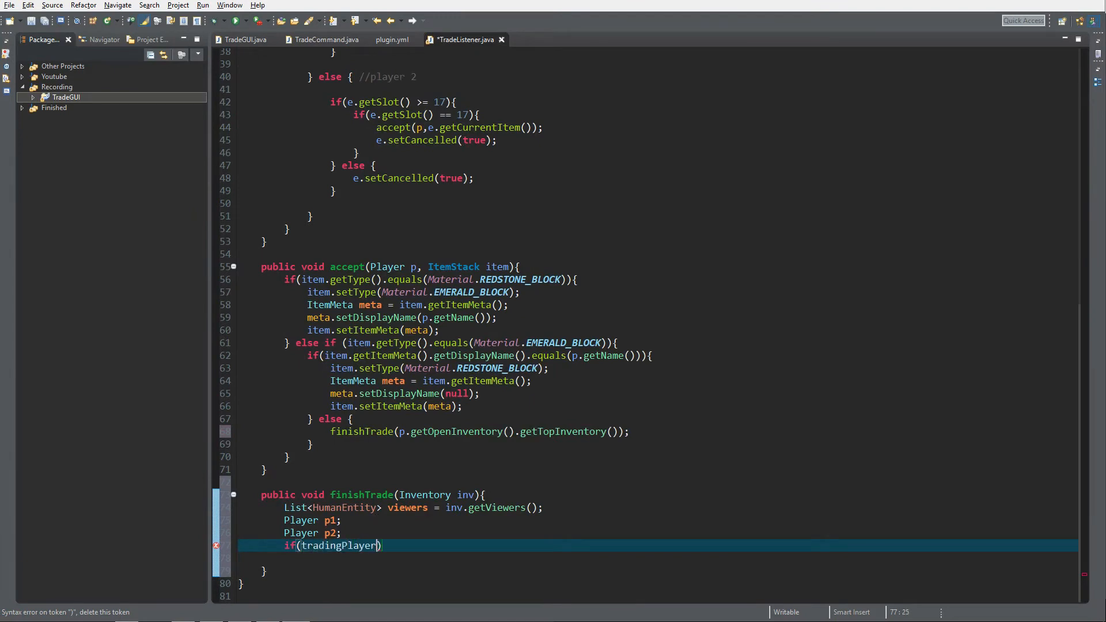
pyautogui.write('.containsKey')
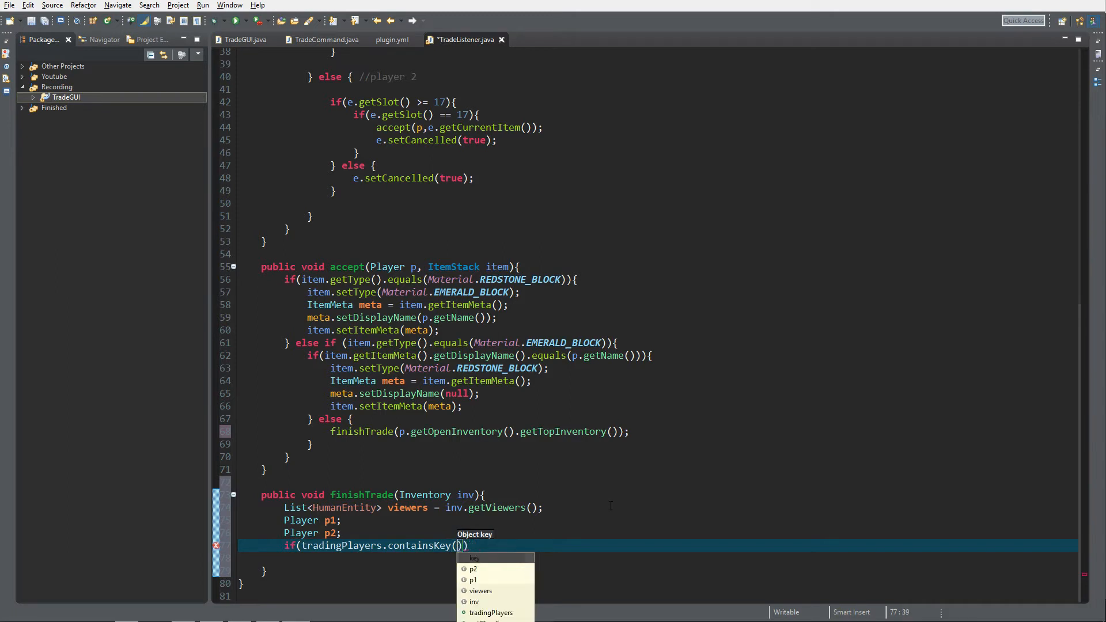
pyautogui.write('(Pla')
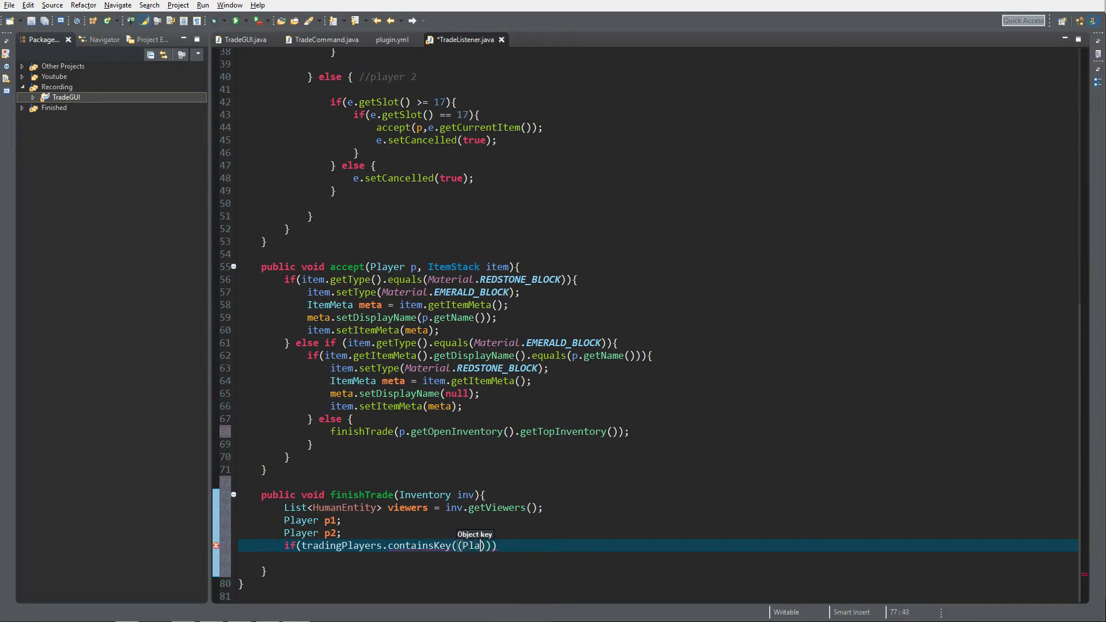
pyautogui.write('yer)')
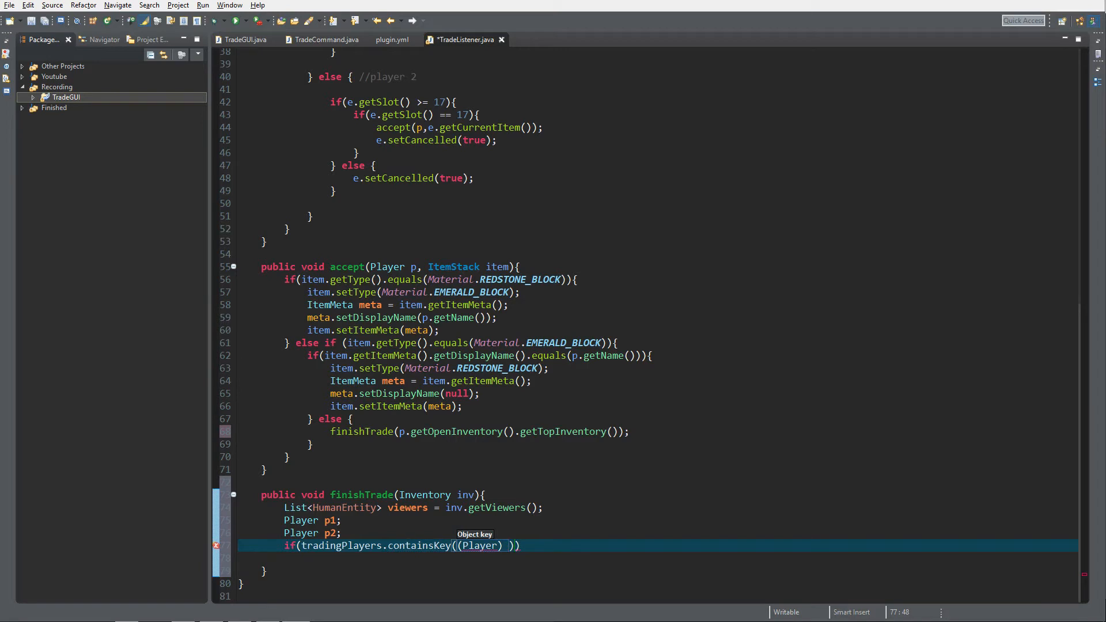
pyautogui.write('viewers.get')
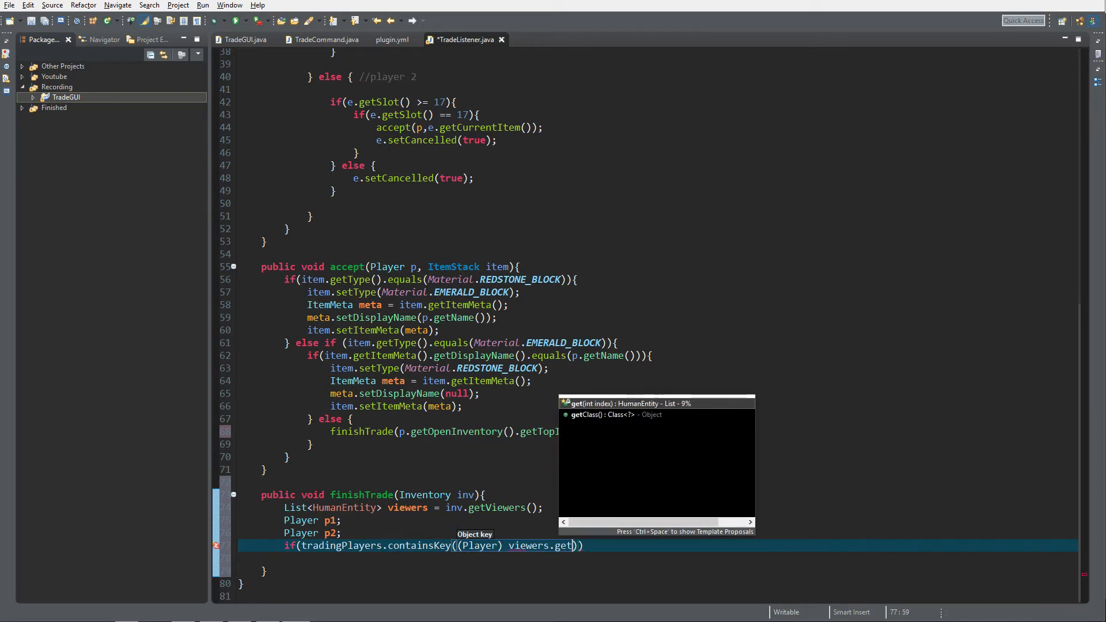
pyautogui.write('0')
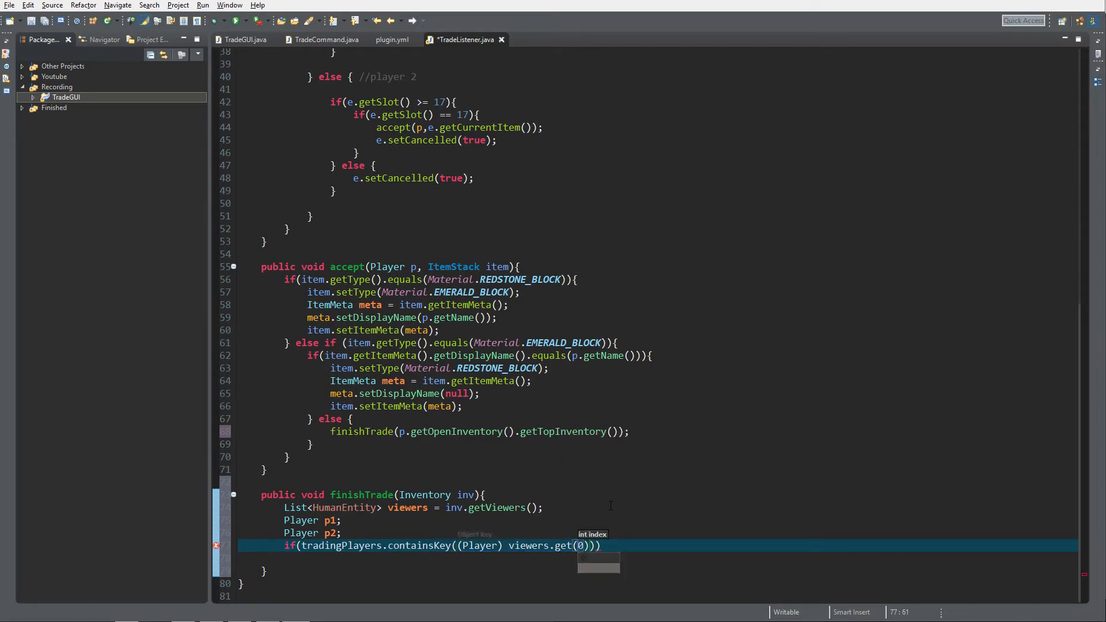
pyautogui.write('{')
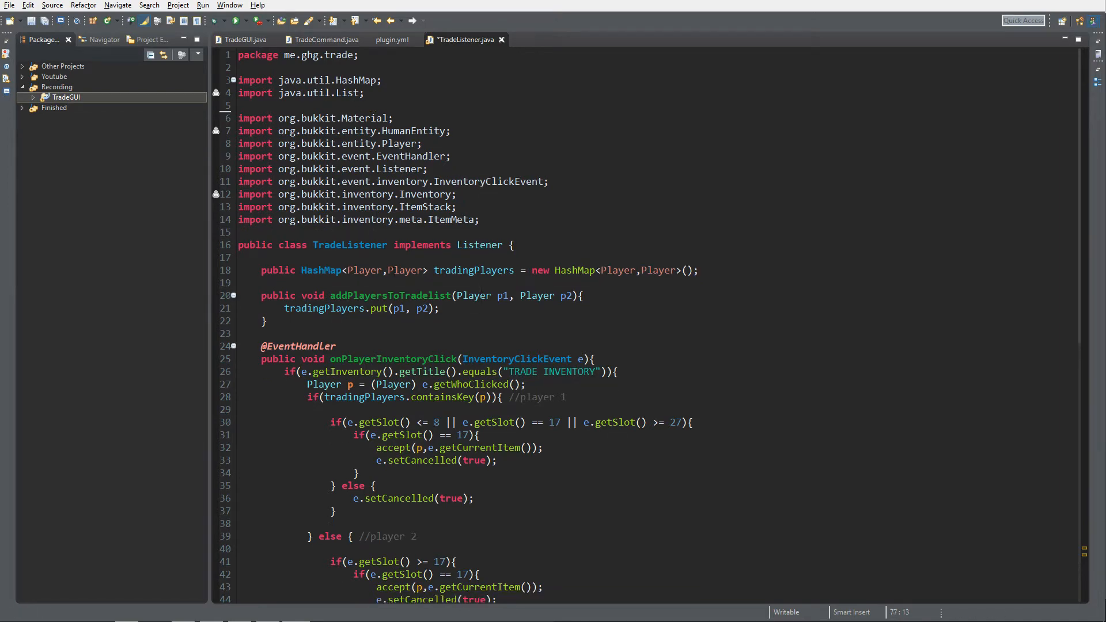
# Assign p1 = (Player) viewers.get(0) and p2 = (Player) viewers.get(1) in the if branch.
pyautogui.scroll(-3)
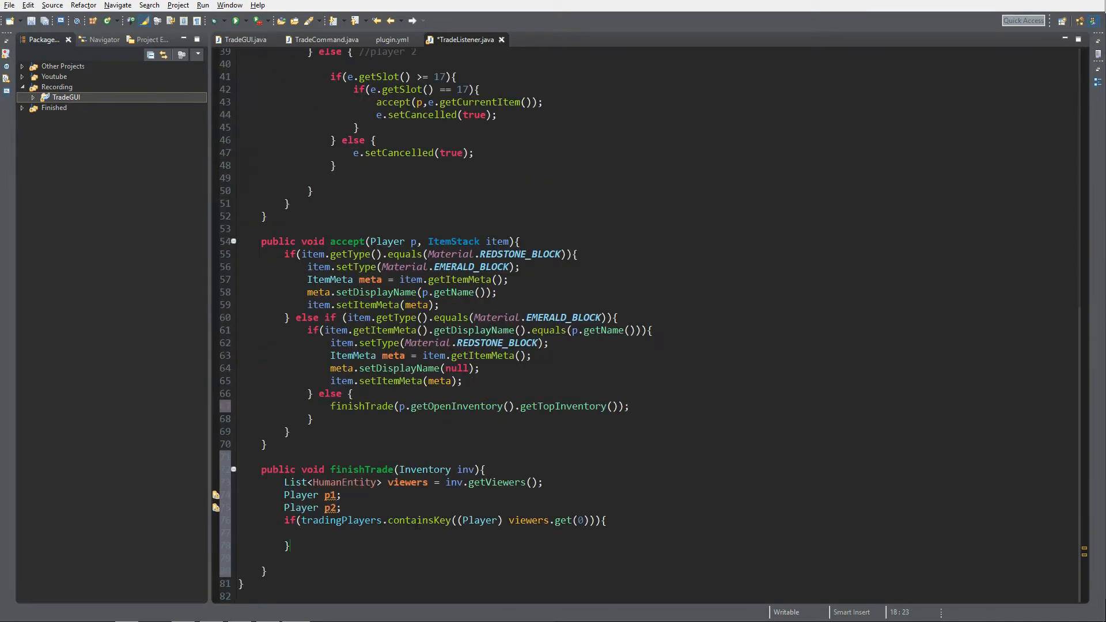
pyautogui.write('p1')
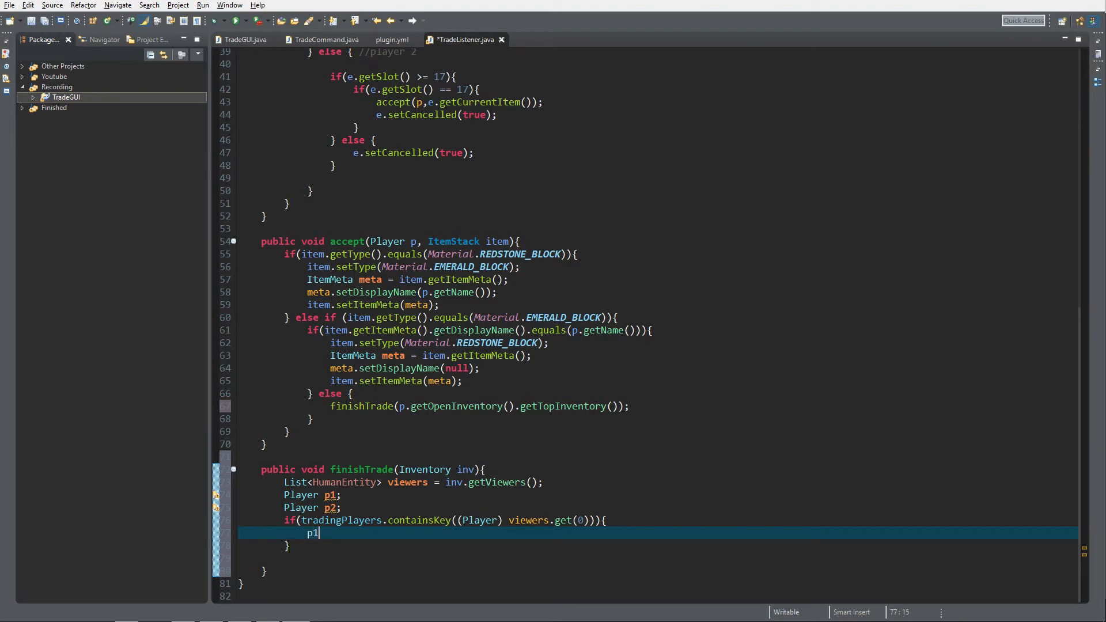
pyautogui.write('= viewers.get(0);')
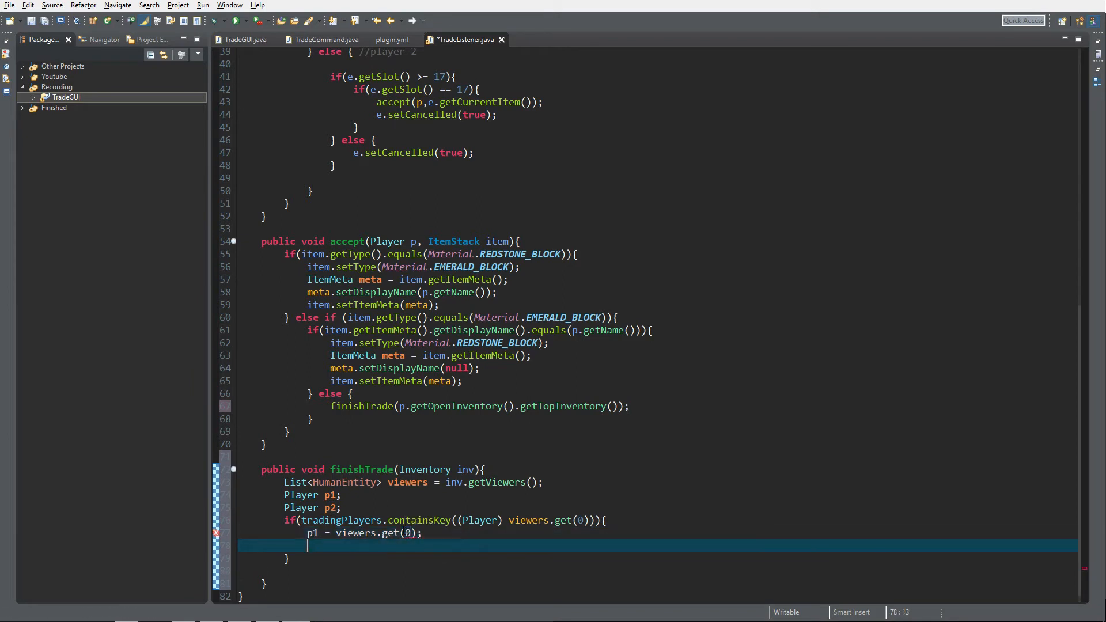
pyautogui.write('p2 = vi')
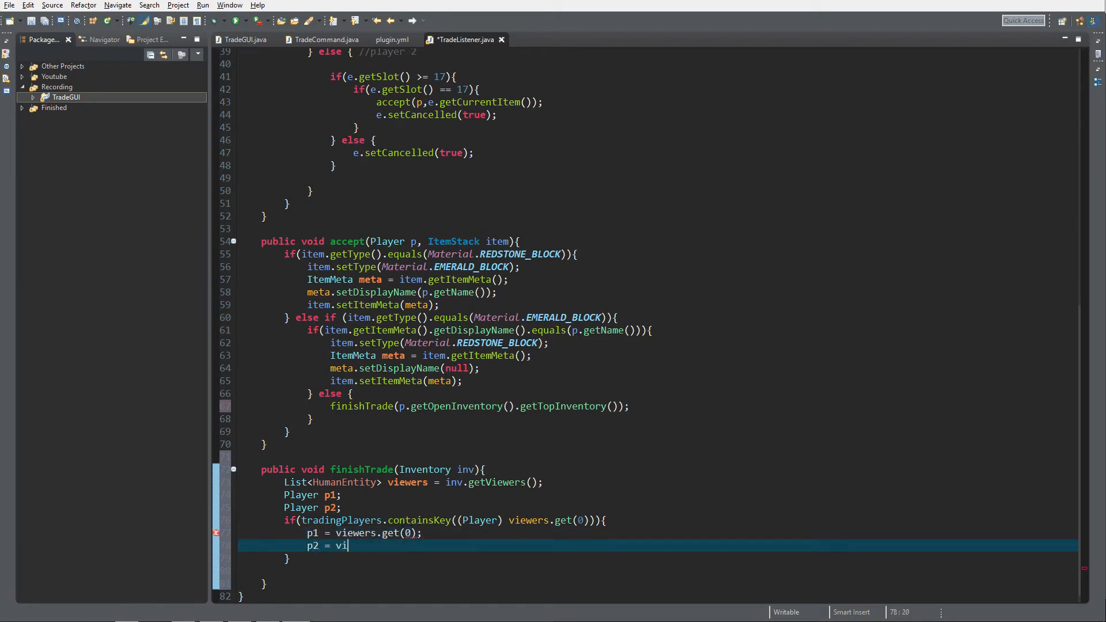
pyautogui.write('ewers.get')
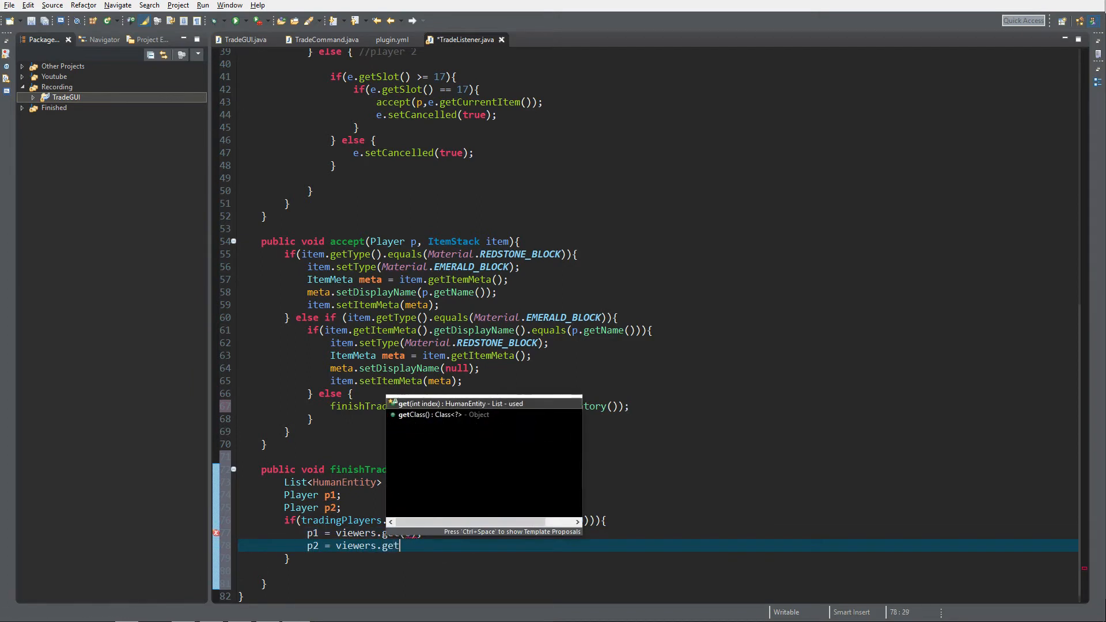
pyautogui.write('(1)')
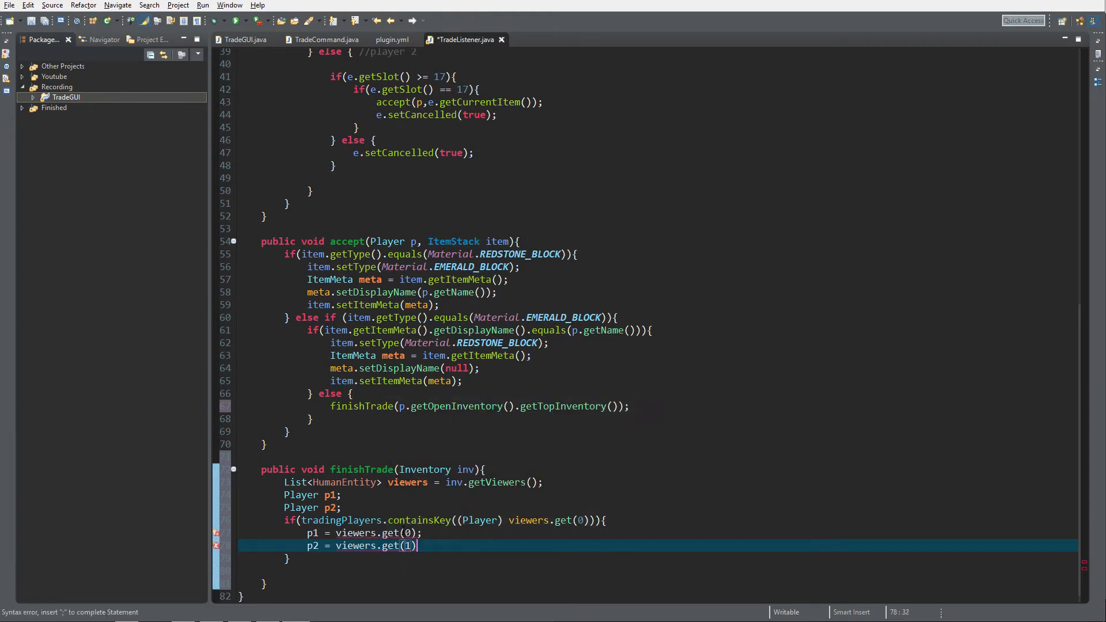
pyautogui.write(';')
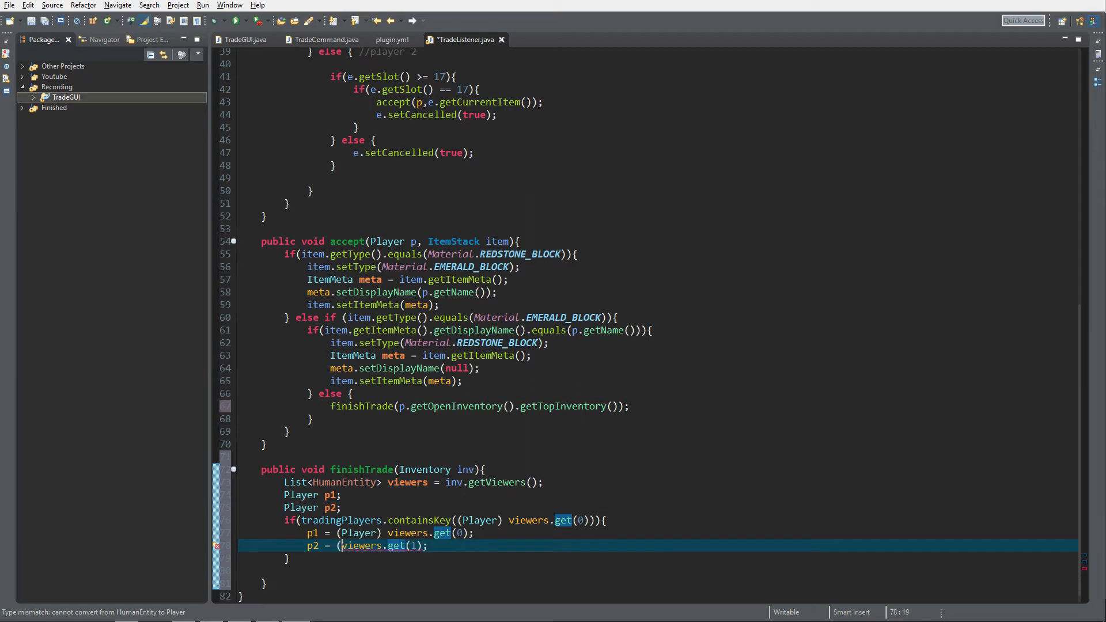
pyautogui.write('(Player)')
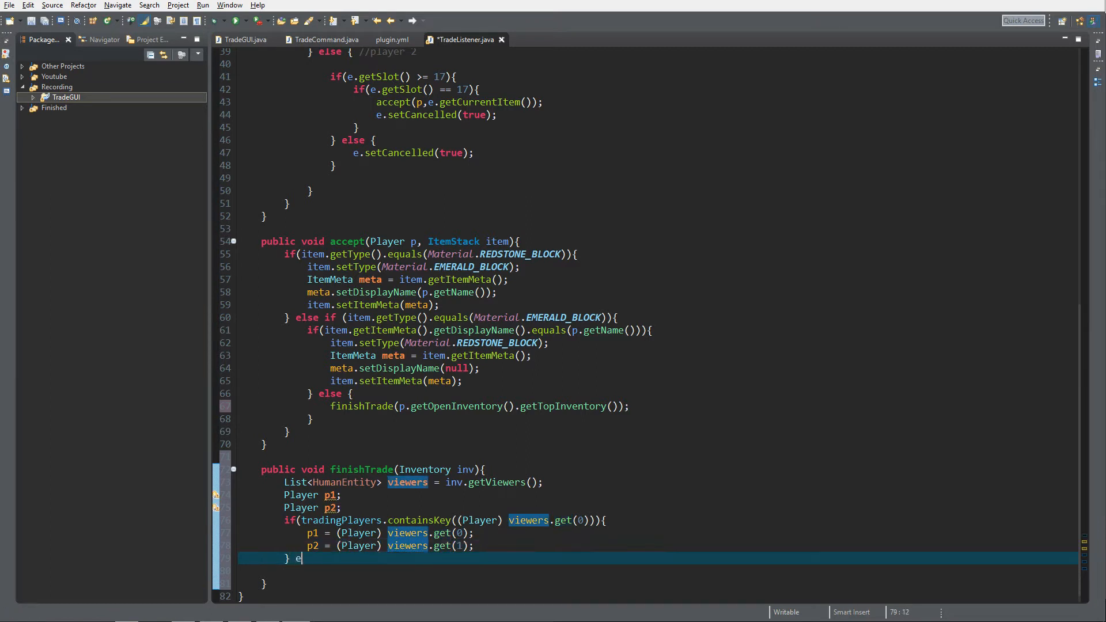
# Add an else branch with the assignments swapped and save TradeListener.java.
pyautogui.write('lse {')
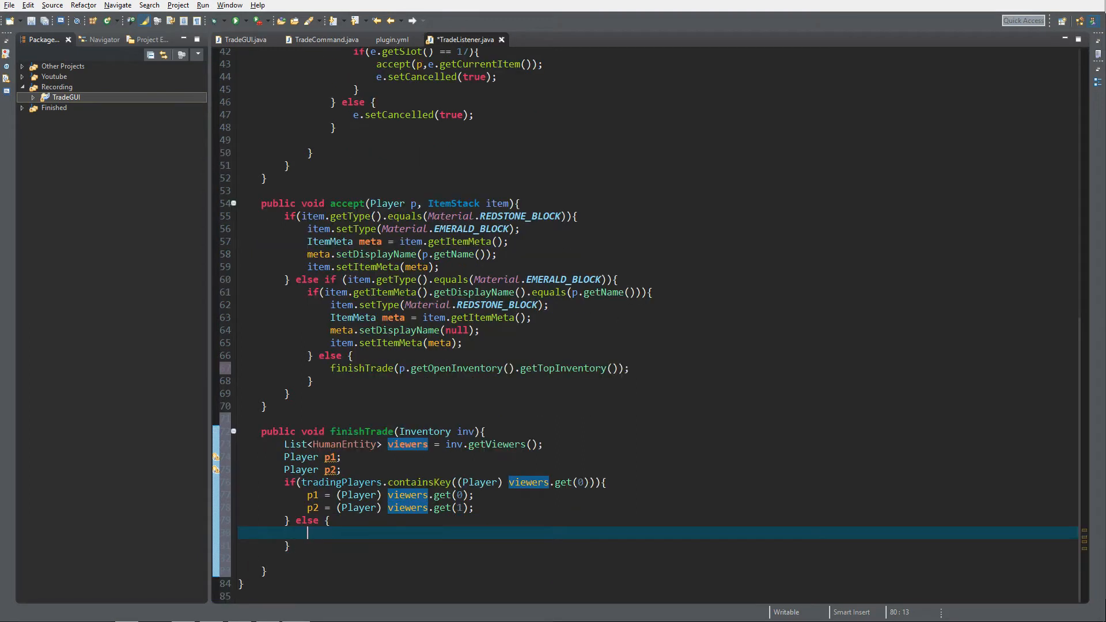
pyautogui.moveTo(309, 494); pyautogui.dragTo(474, 507)
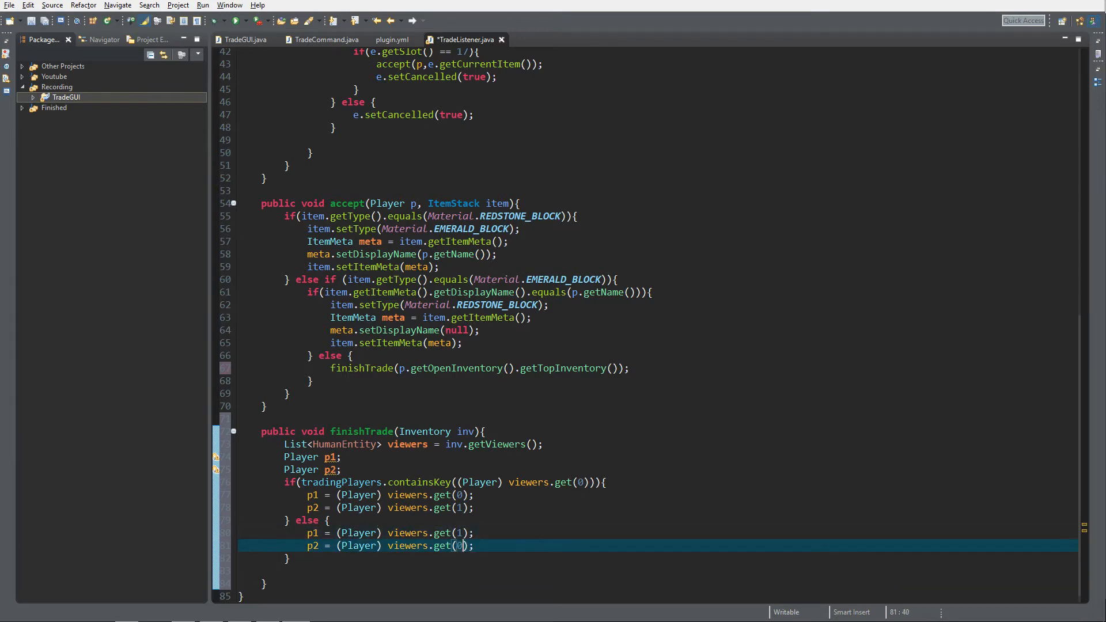
pyautogui.press('ctrl+s')
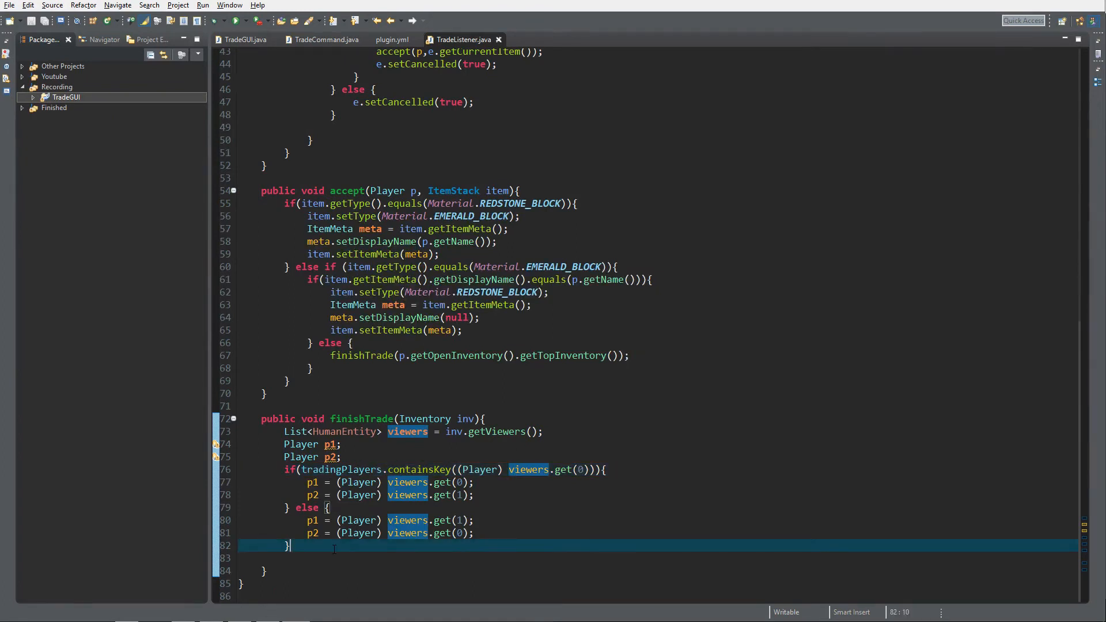
# Call p1.closeInventory() and p2.closeInventory() after the if/else.
pyautogui.write('p1.')
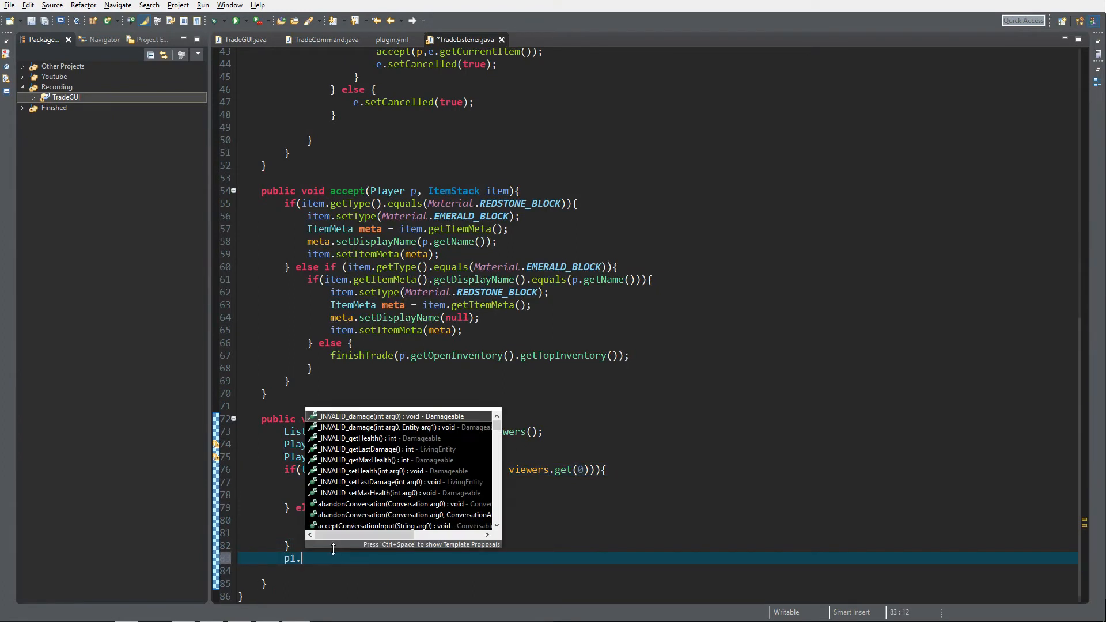
pyautogui.write('closeInventory();')
pyautogui.click(658, 570)
pyautogui.write('p2')
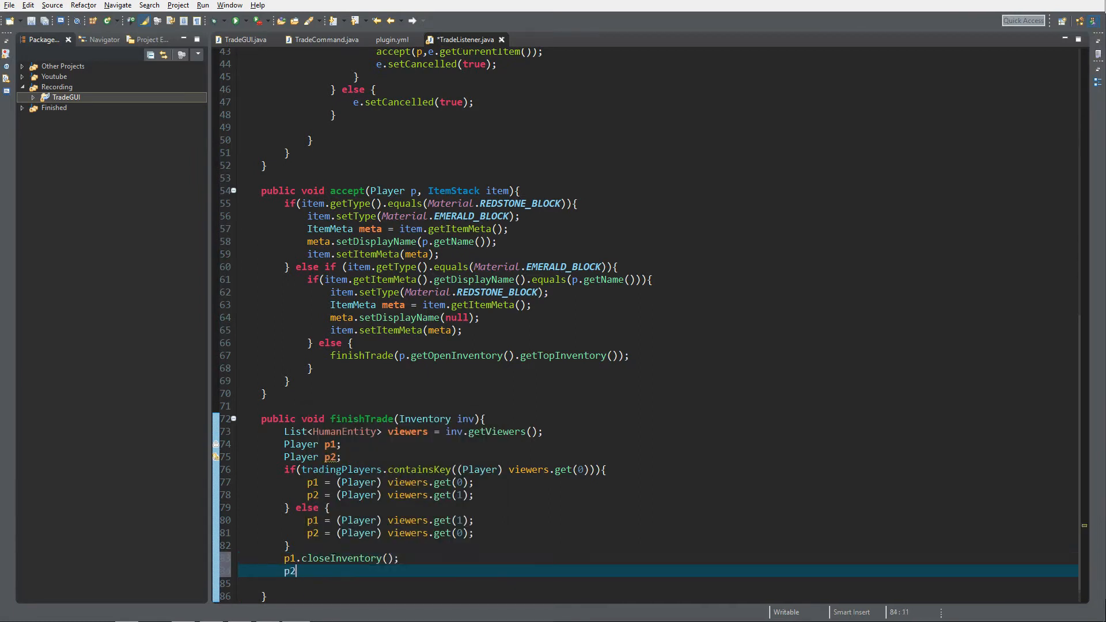
pyautogui.write('.closeInventory();')
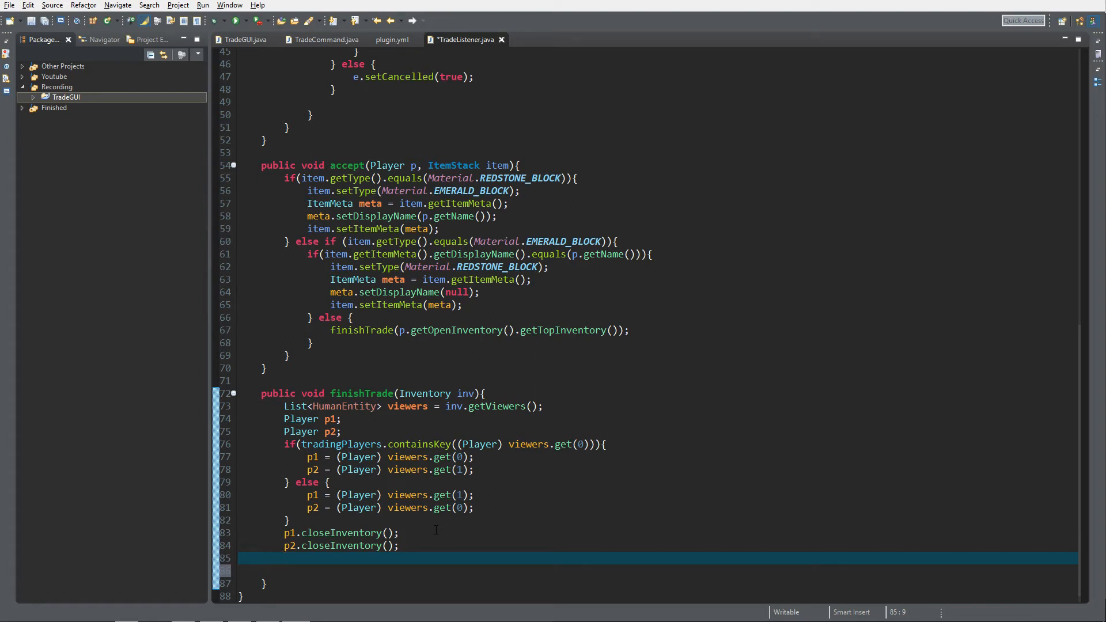
# Begin a for loop with int i = 0 while i < 9, jotting then deleting slot-number comments.
pyautogui.write('for')
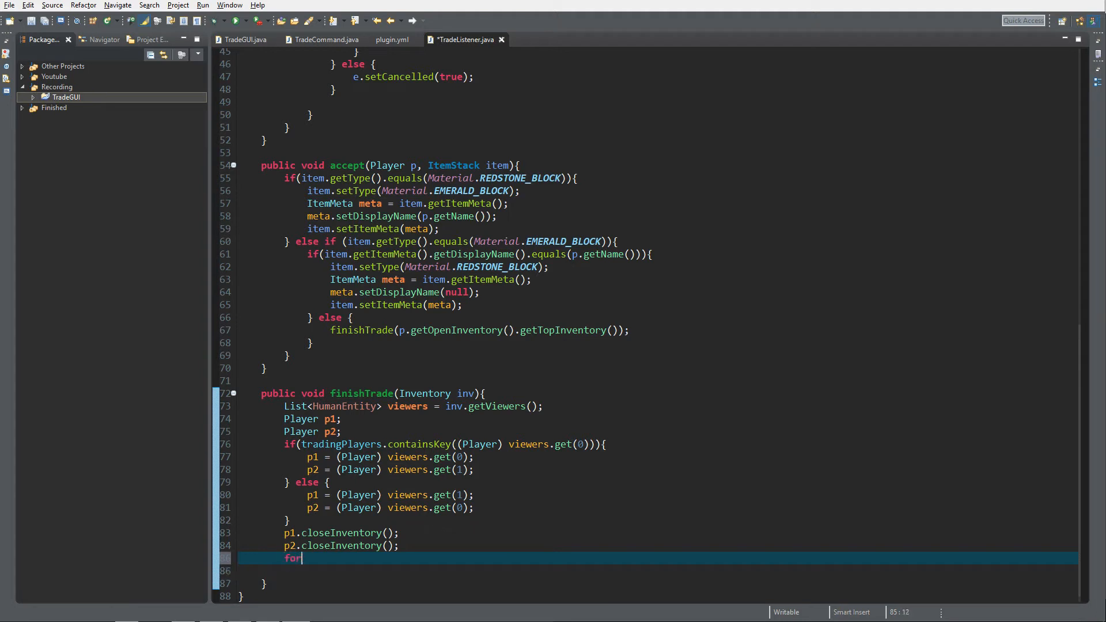
pyautogui.write('(int i )')
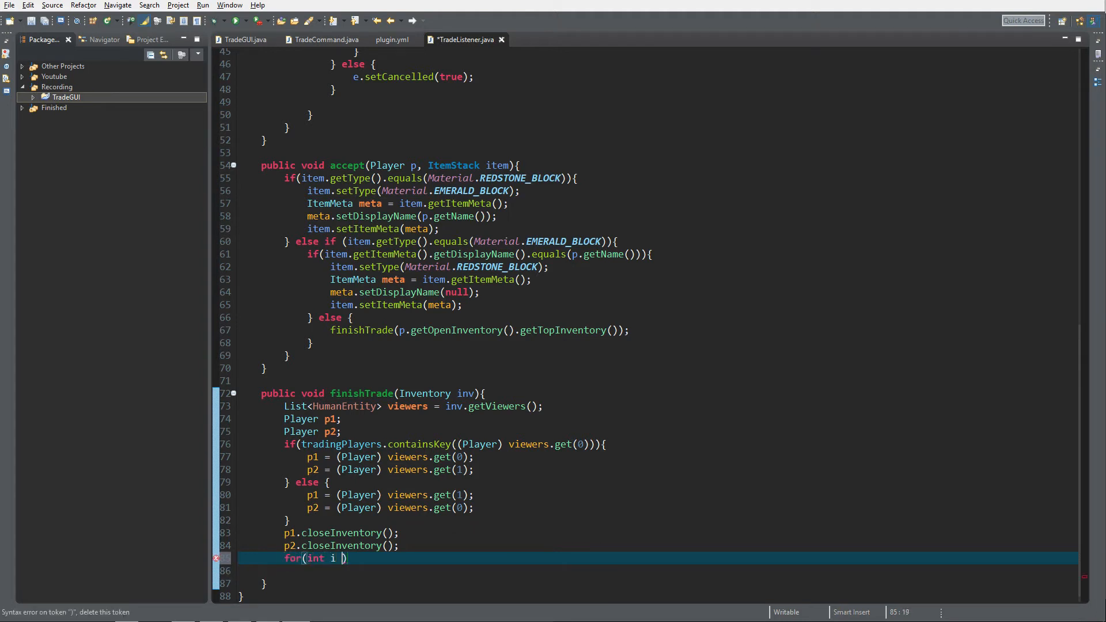
pyautogui.write('= 0; i')
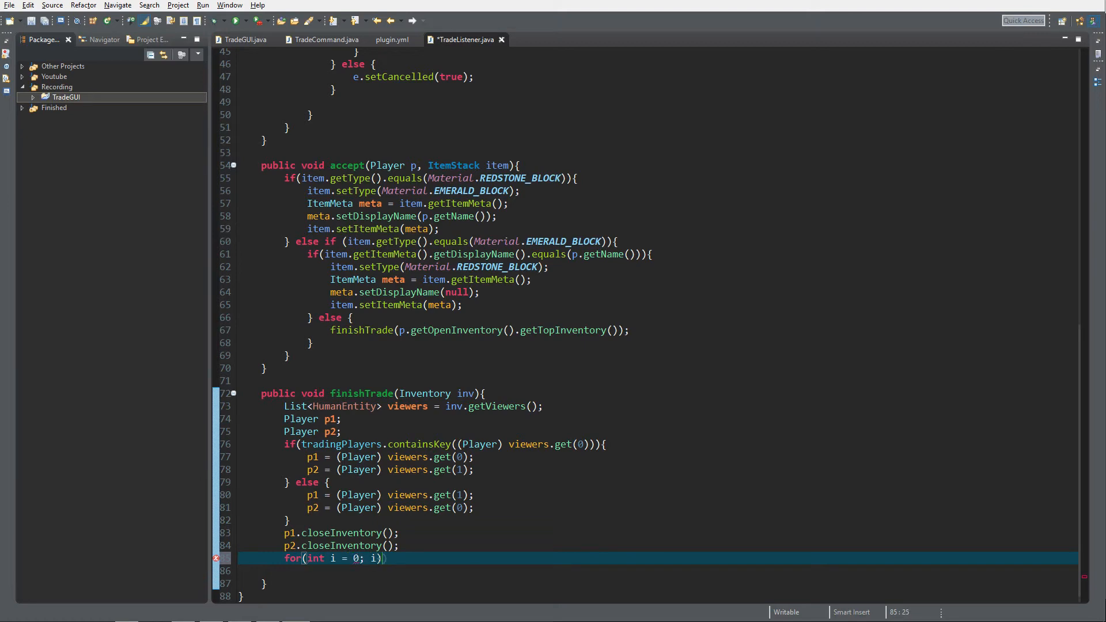
pyautogui.write('<9;')
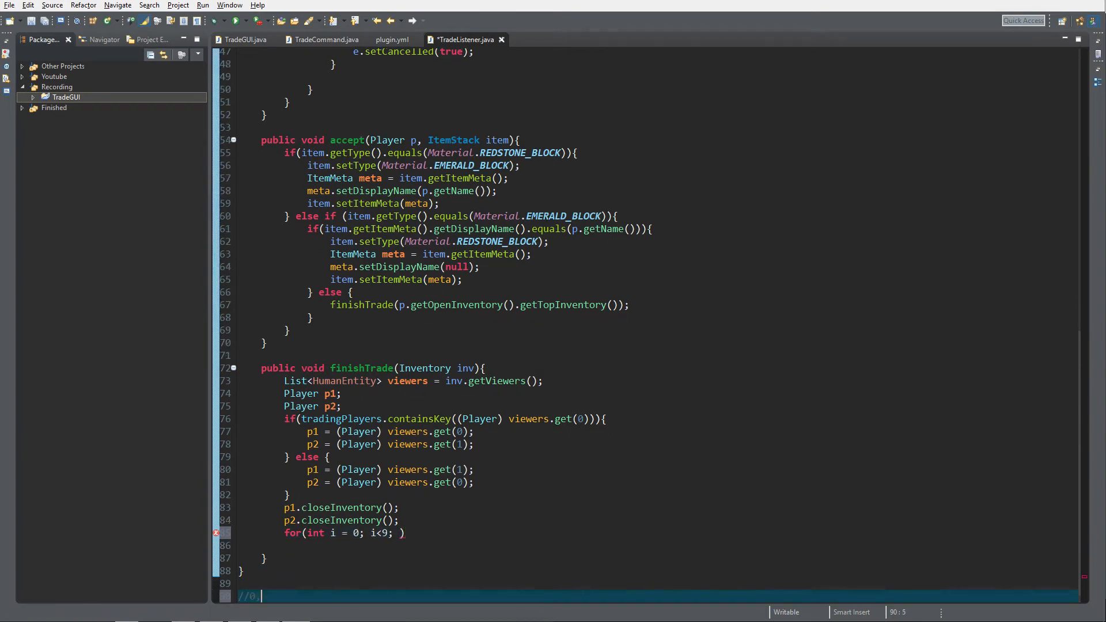
pyautogui.write('1,2,3,4,')
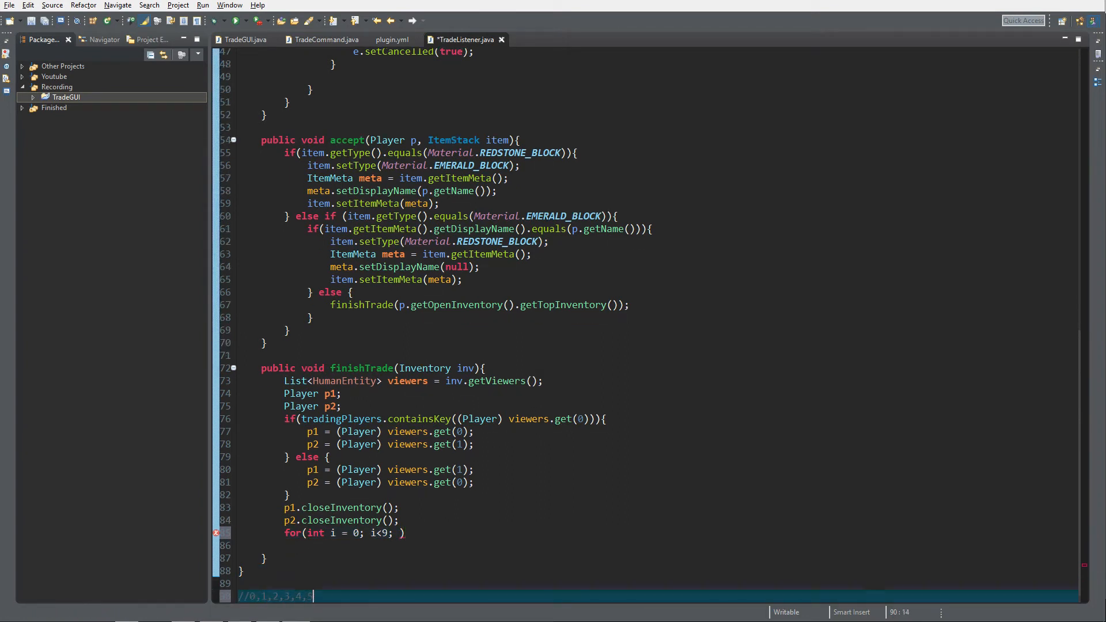
pyautogui.write('5,6,7,8')
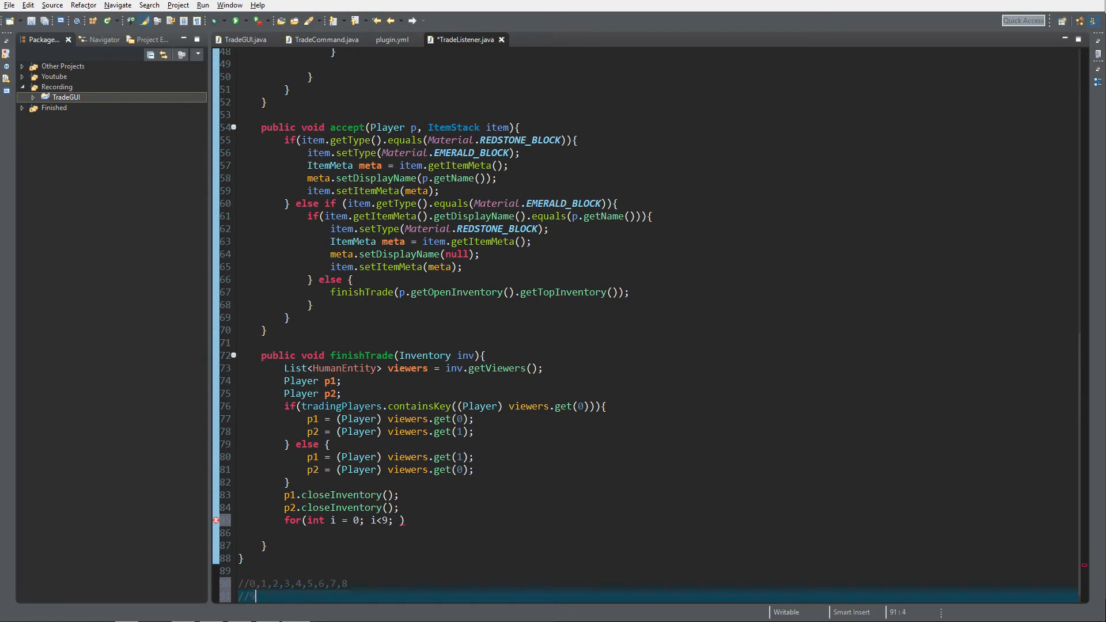
pyautogui.write('//9 - 17')
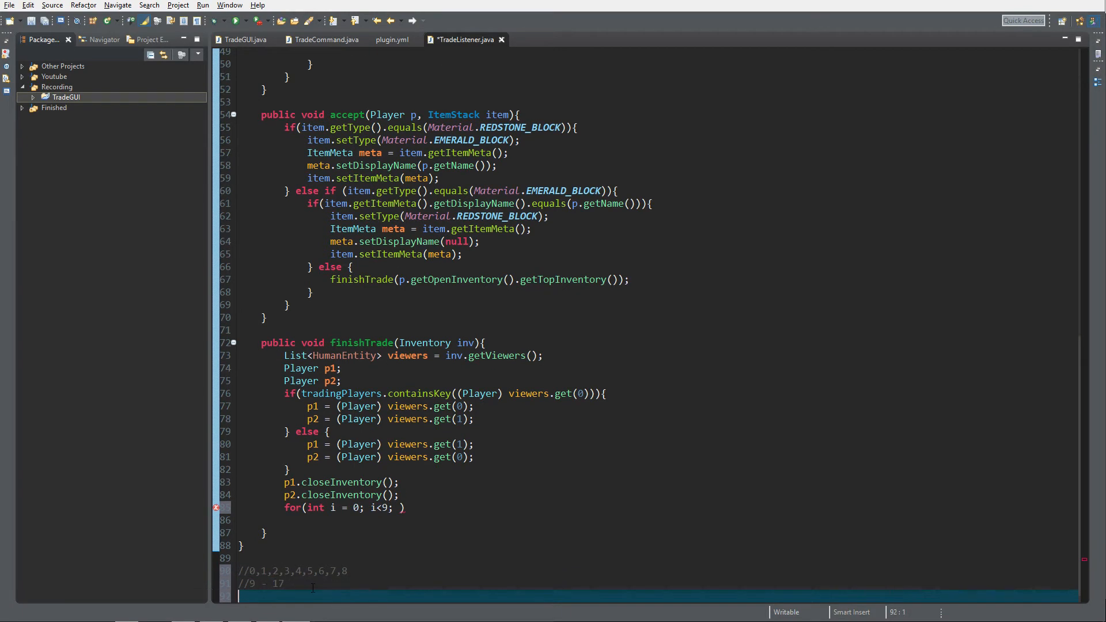
pyautogui.press('BackSpace')
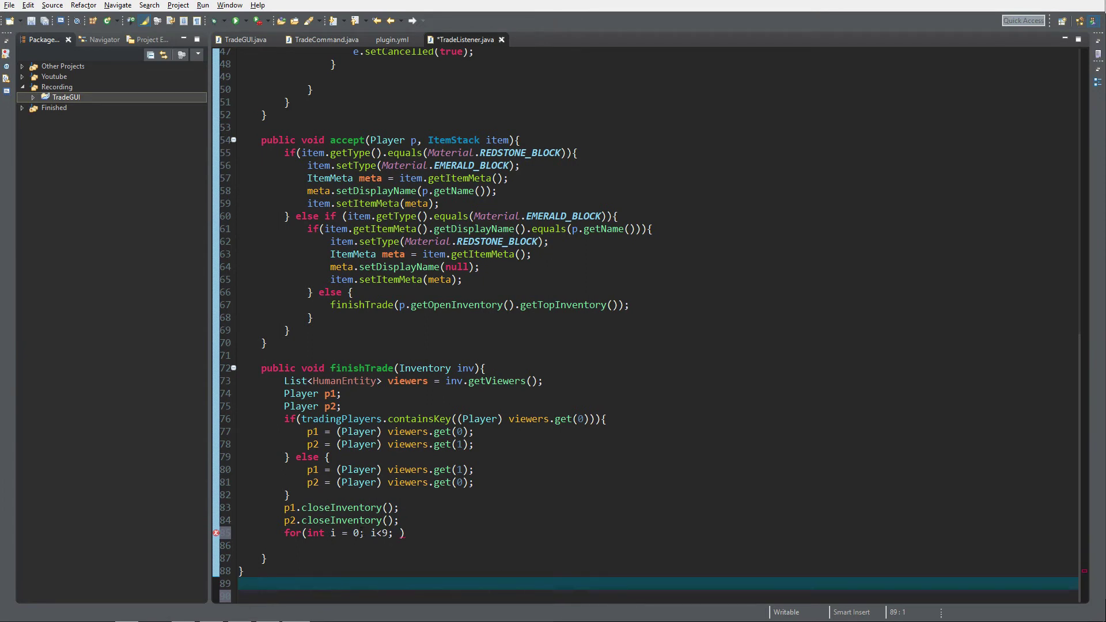
# Complete the loop header with i++ and open its body.
pyautogui.write('i')
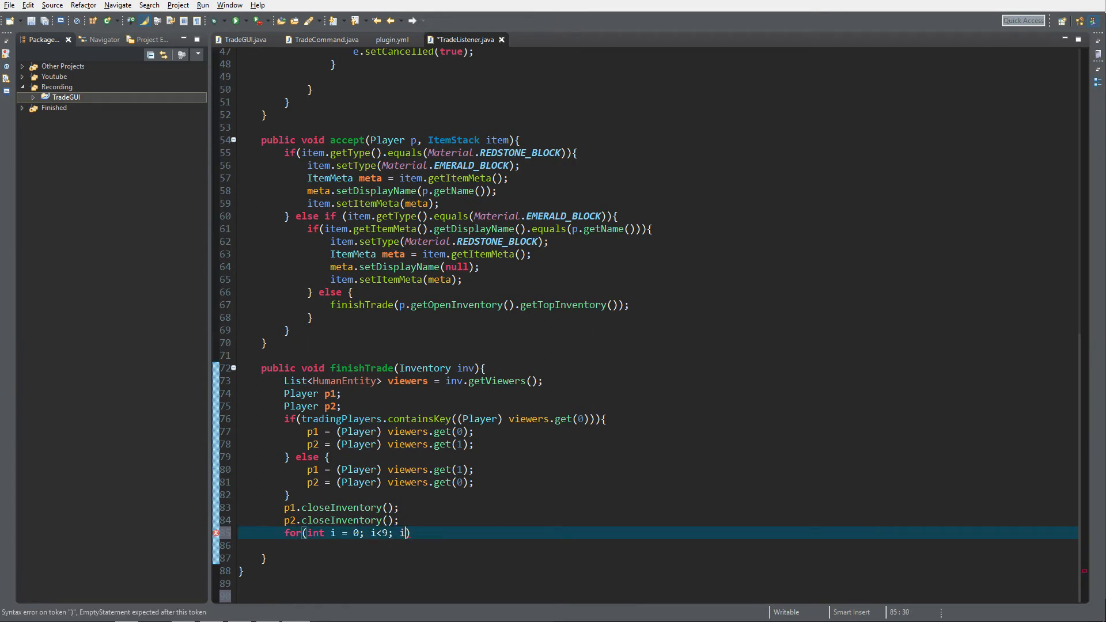
pyautogui.write('++){')
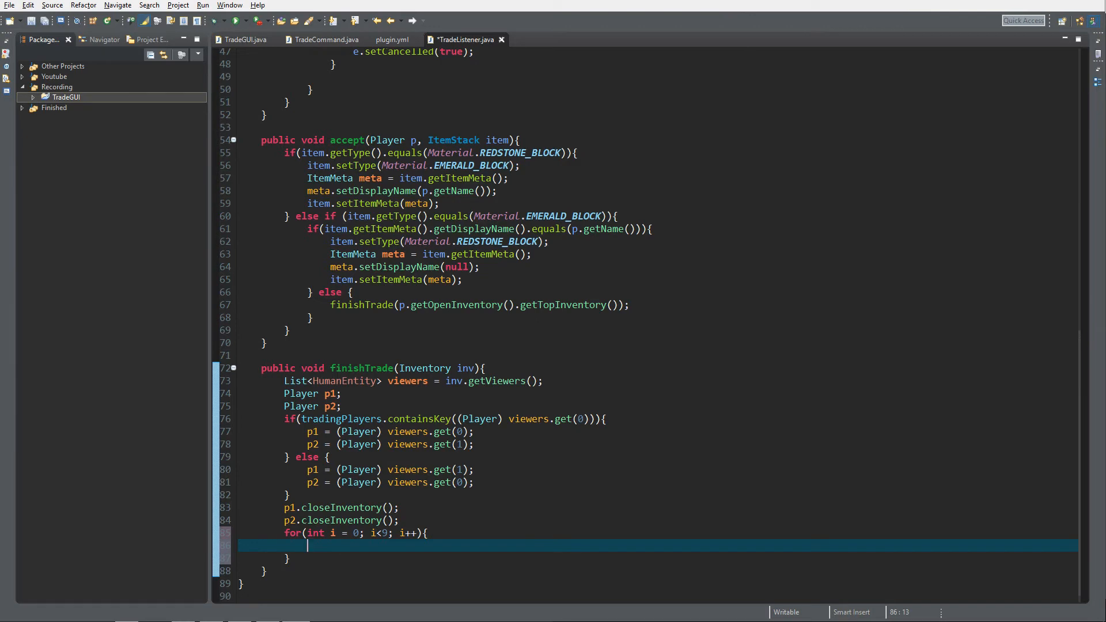
# Add a check that inv.getItem(i) is not null inside the loop.
pyautogui.write('if()')
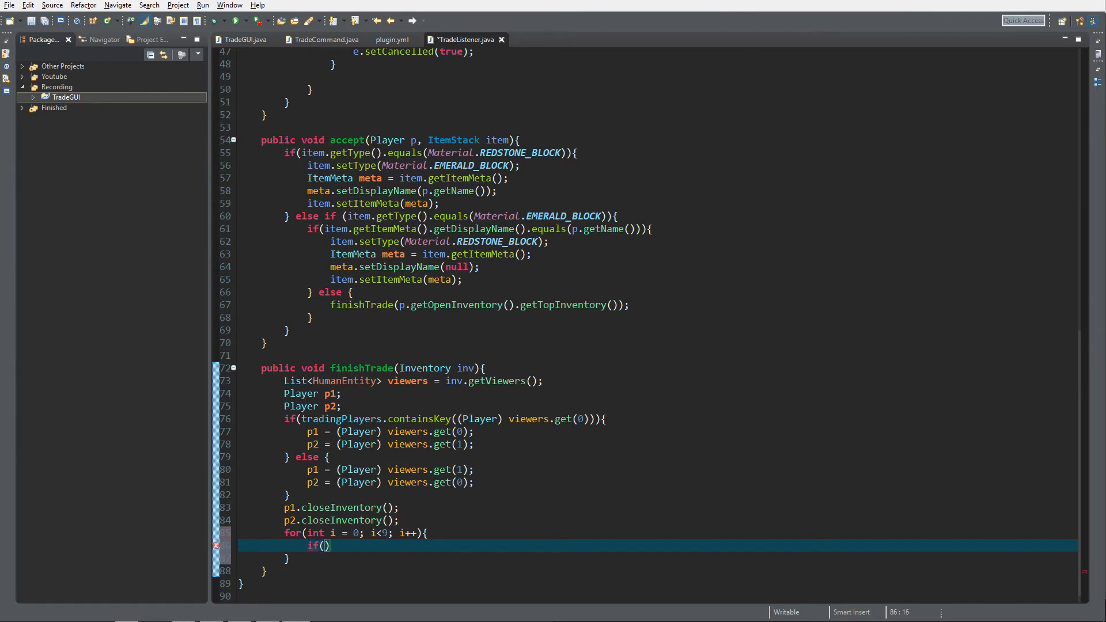
pyautogui.write('inv.getItem(i')
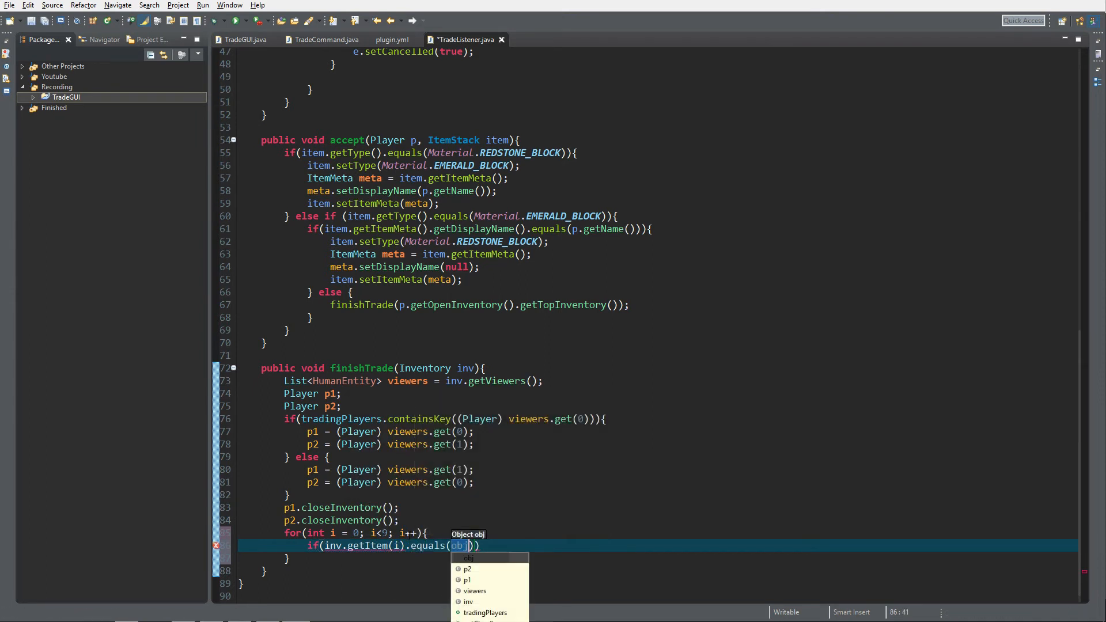
pyautogui.write('null')
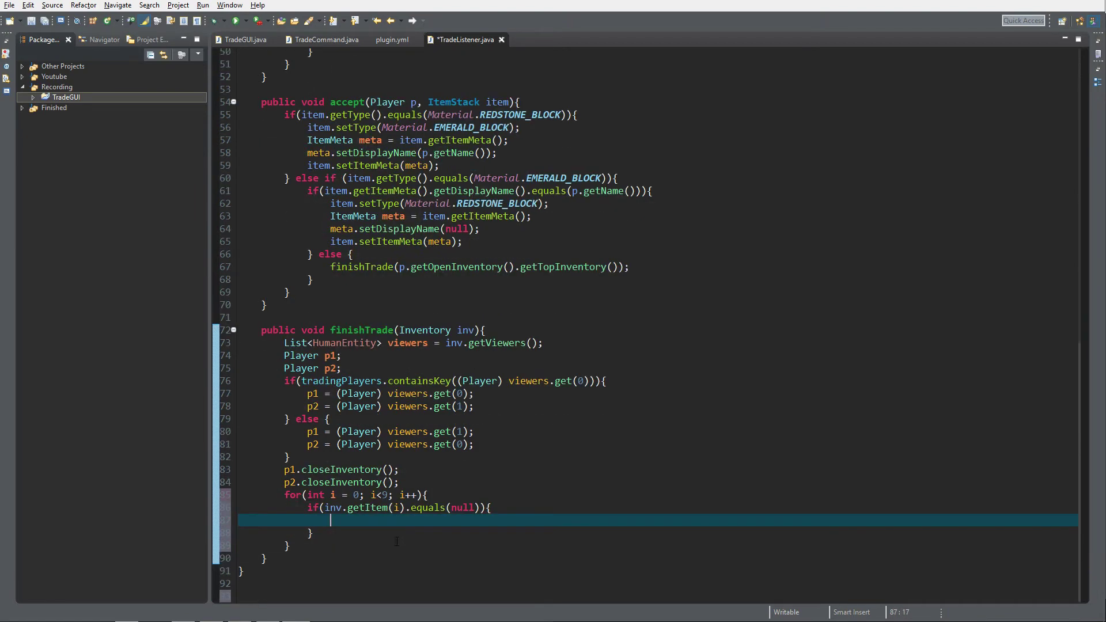
pyautogui.write('!')
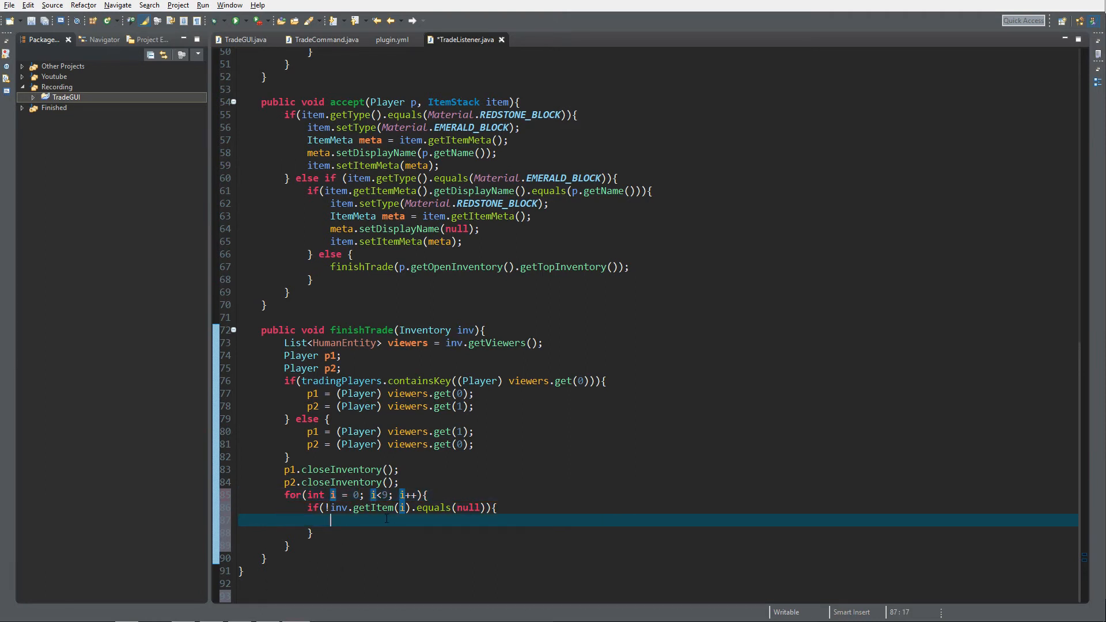
# Add inv.getItem(i) to p2's inventory inside that check, duplicating the block below.
pyautogui.write('p2')
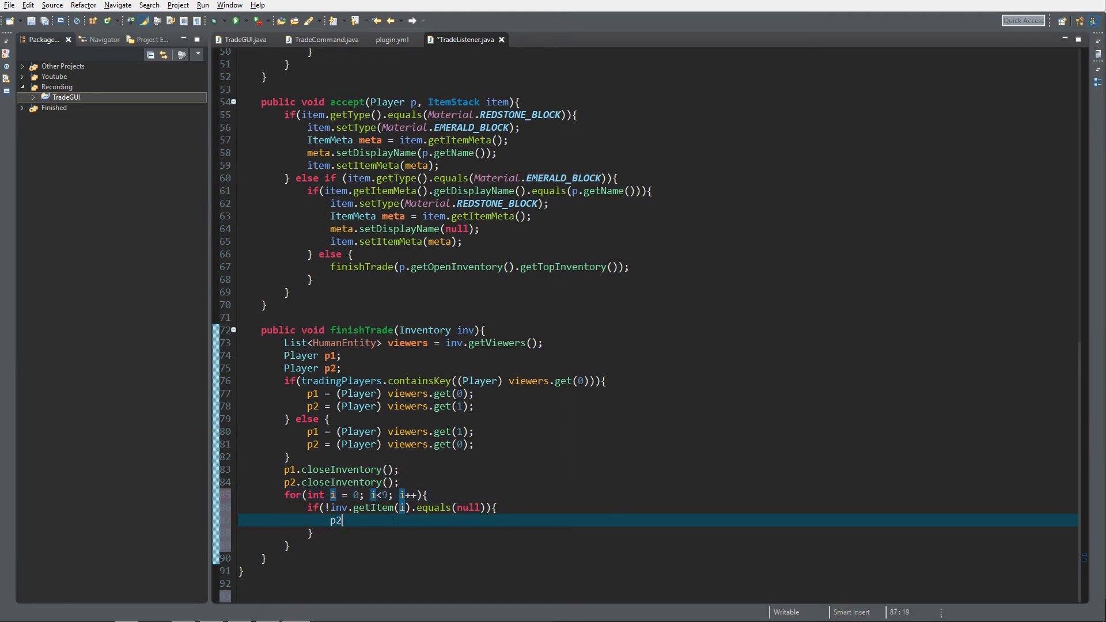
pyautogui.write('.')
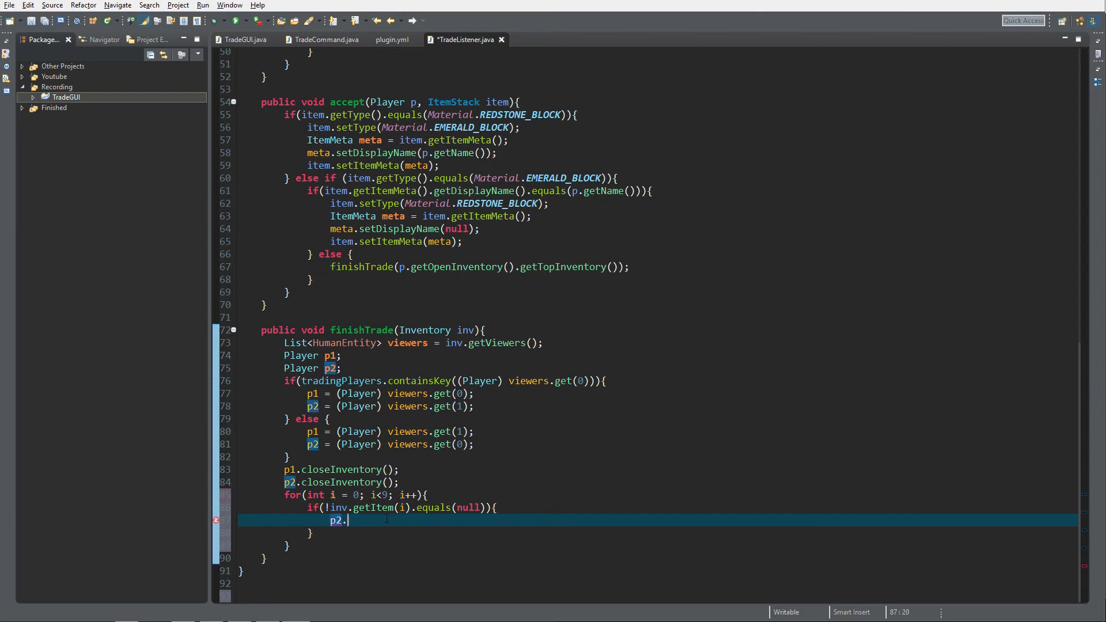
pyautogui.write('getInventory()')
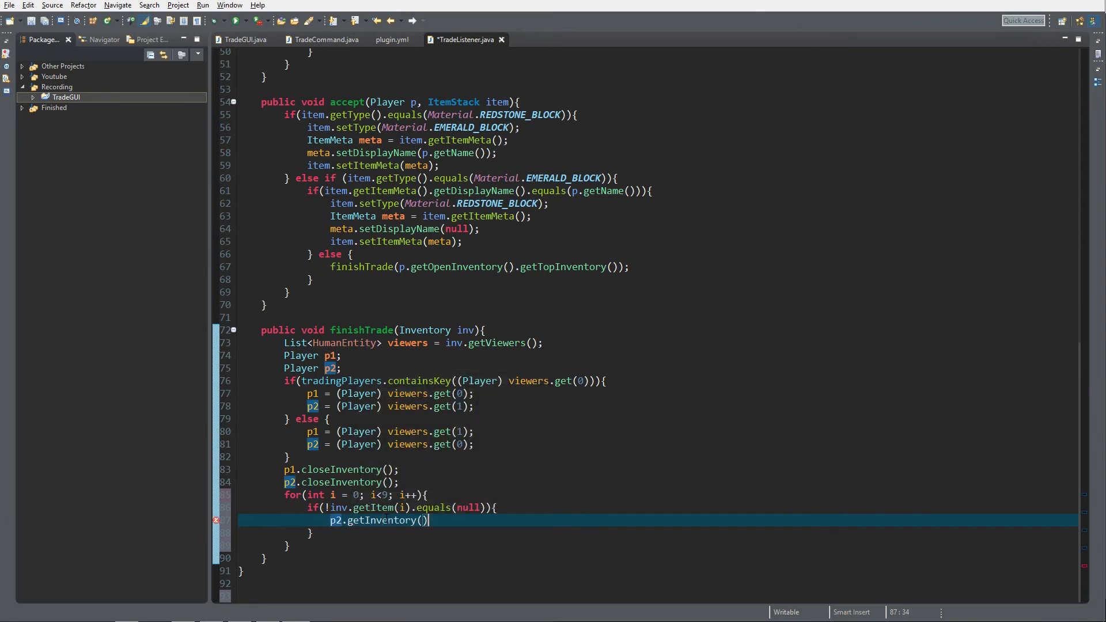
pyautogui.write('.addItem(arg0')
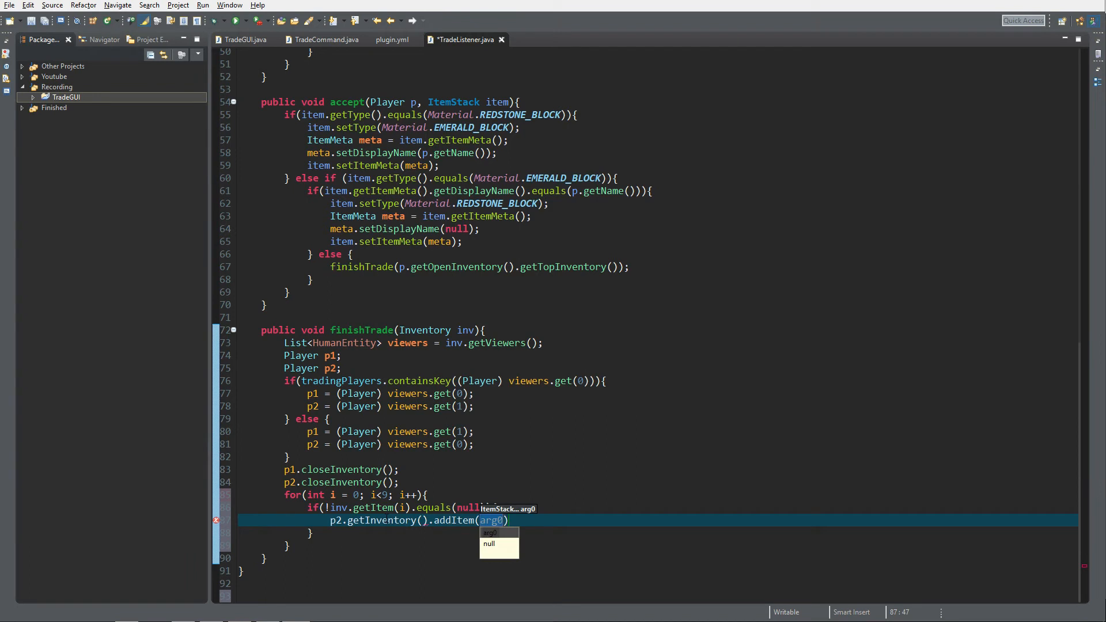
pyautogui.write('inv.getItem(i')
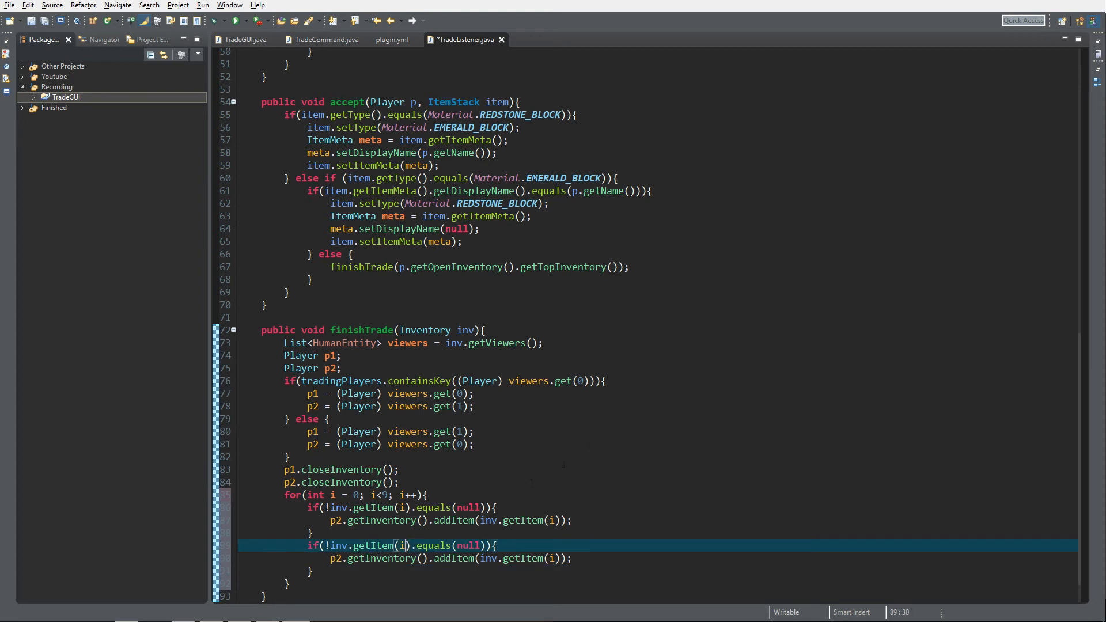
# Change the duplicated block to use slot i + 18 for p1's inventory and save the file.
pyautogui.write('+ 18')
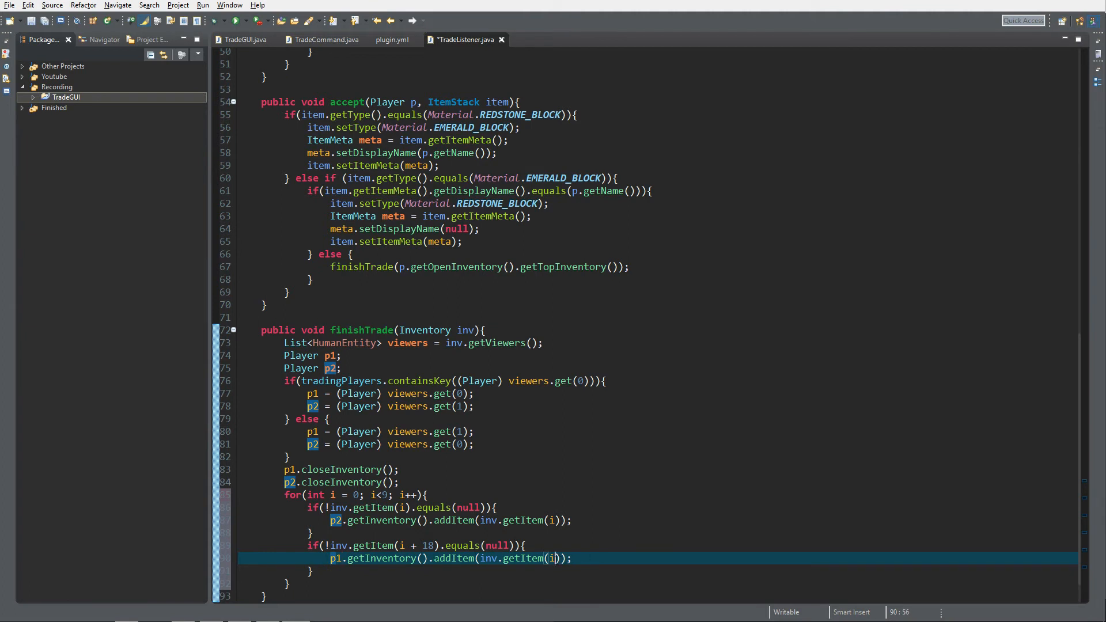
pyautogui.write('+ 18')
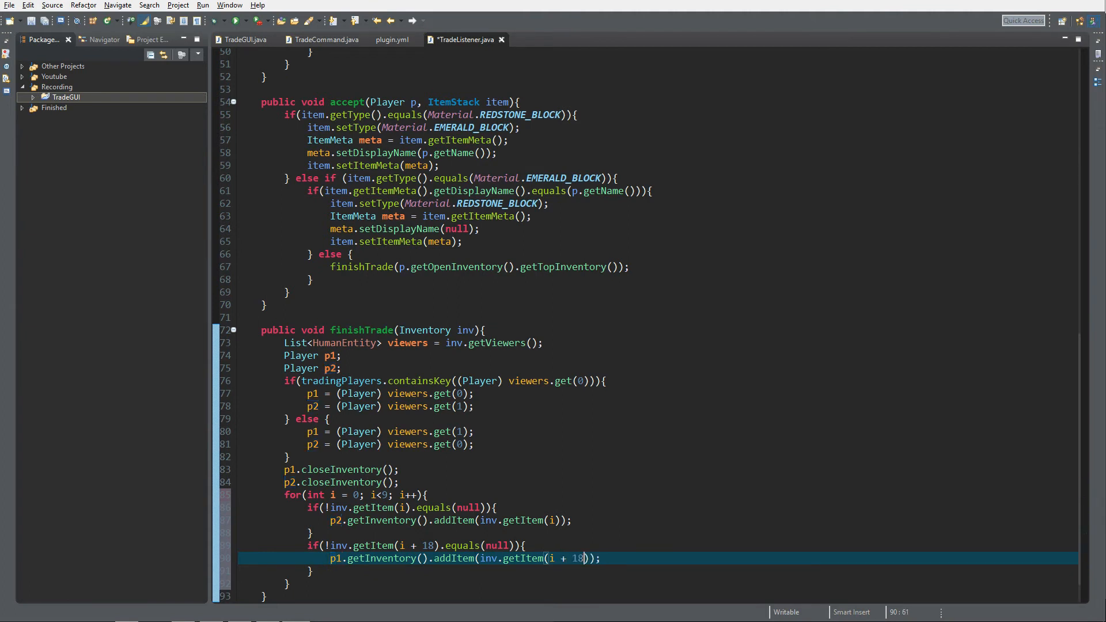
pyautogui.press('Ctrl+s')
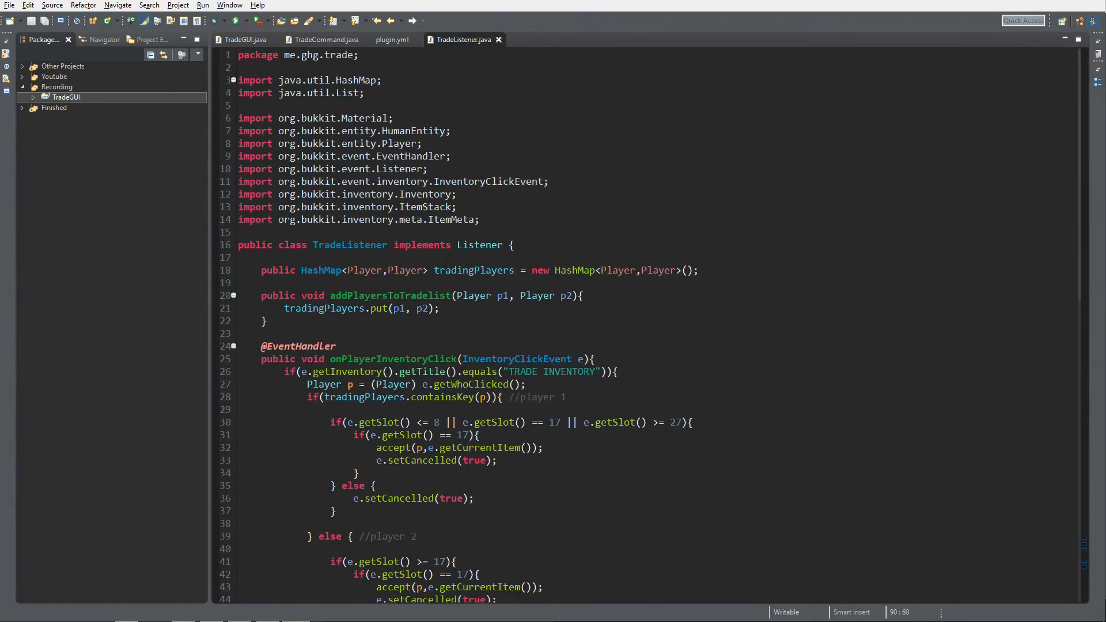
# Call tradingPlayers.remove(p1) after the loop and save TradeListener.java.
pyautogui.scroll(-3)
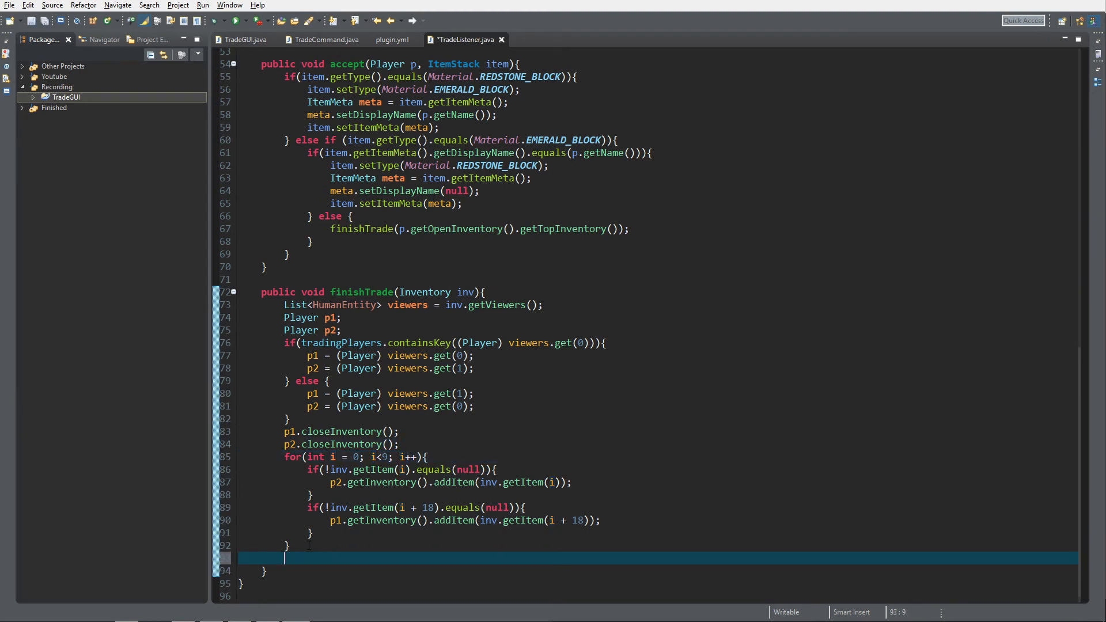
pyautogui.write('tradingP')
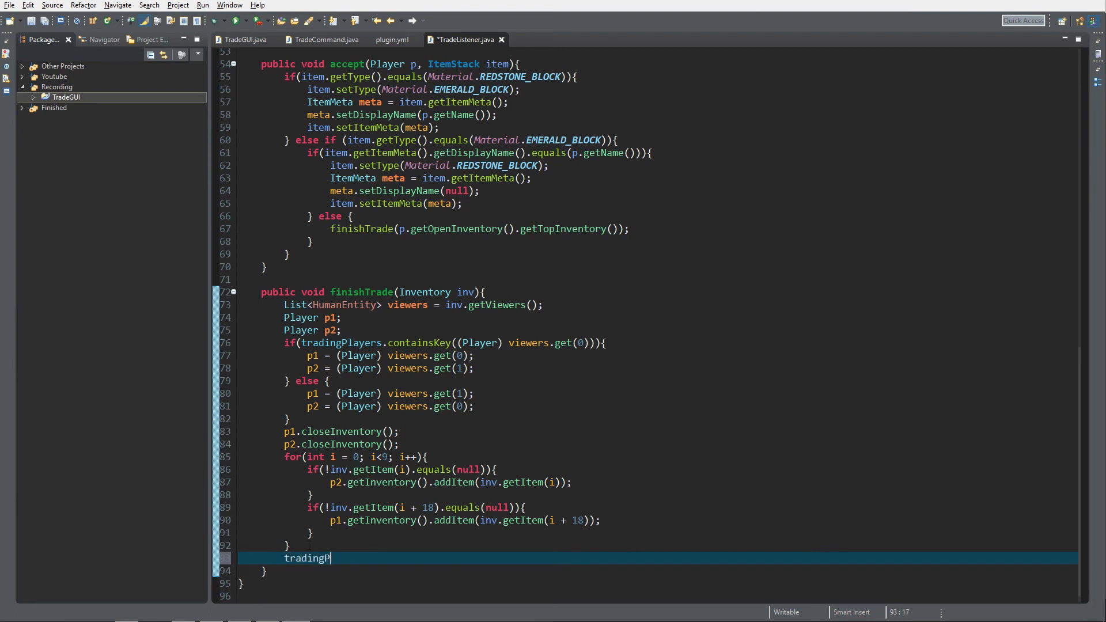
pyautogui.write('layers.remove(p1);')
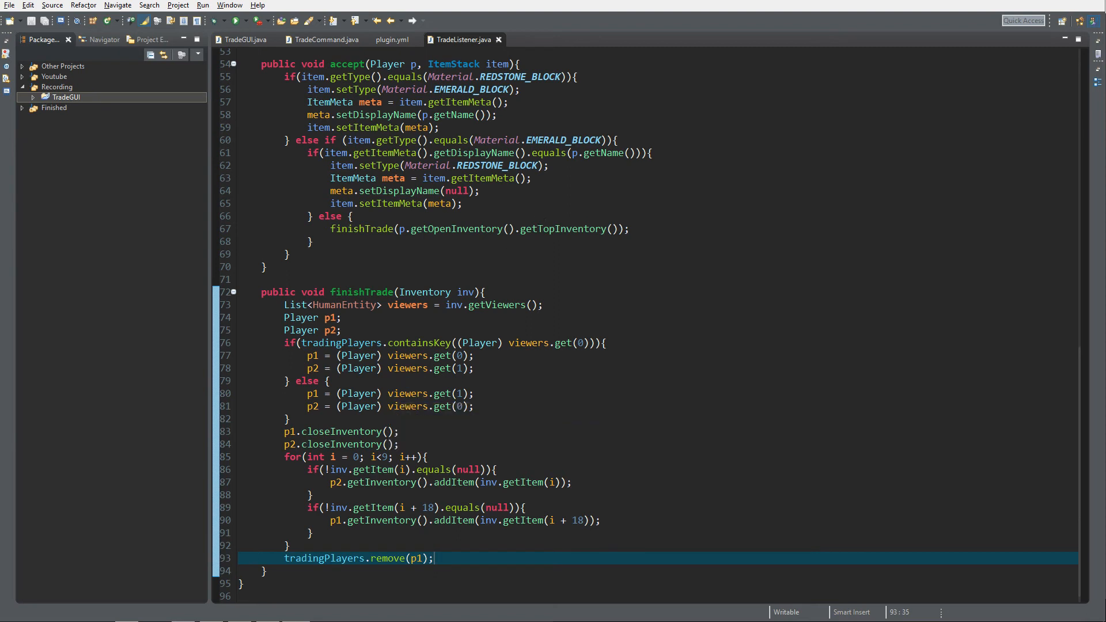
pyautogui.moveTo(789, 303)
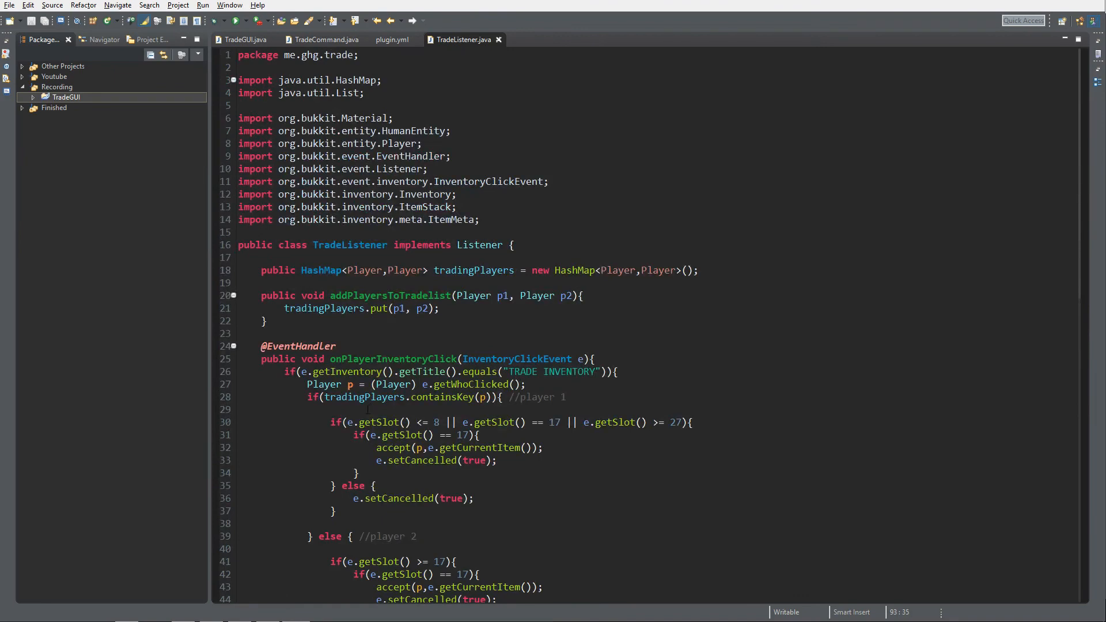
pyautogui.moveTo(658, 463)
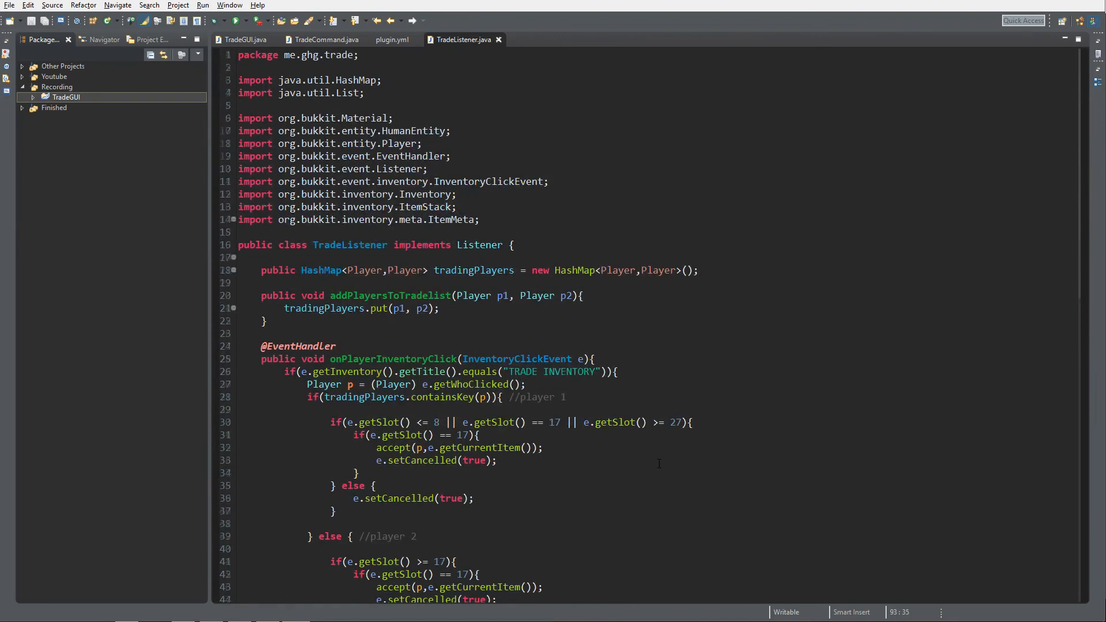
pyautogui.scroll(-3)
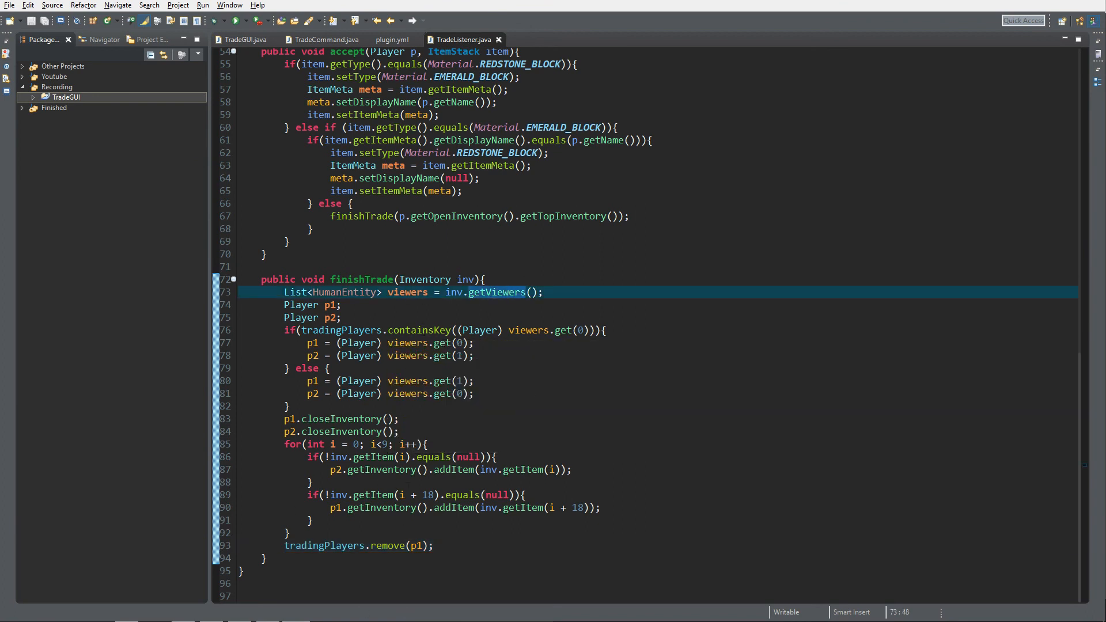
pyautogui.moveTo(975, 220)
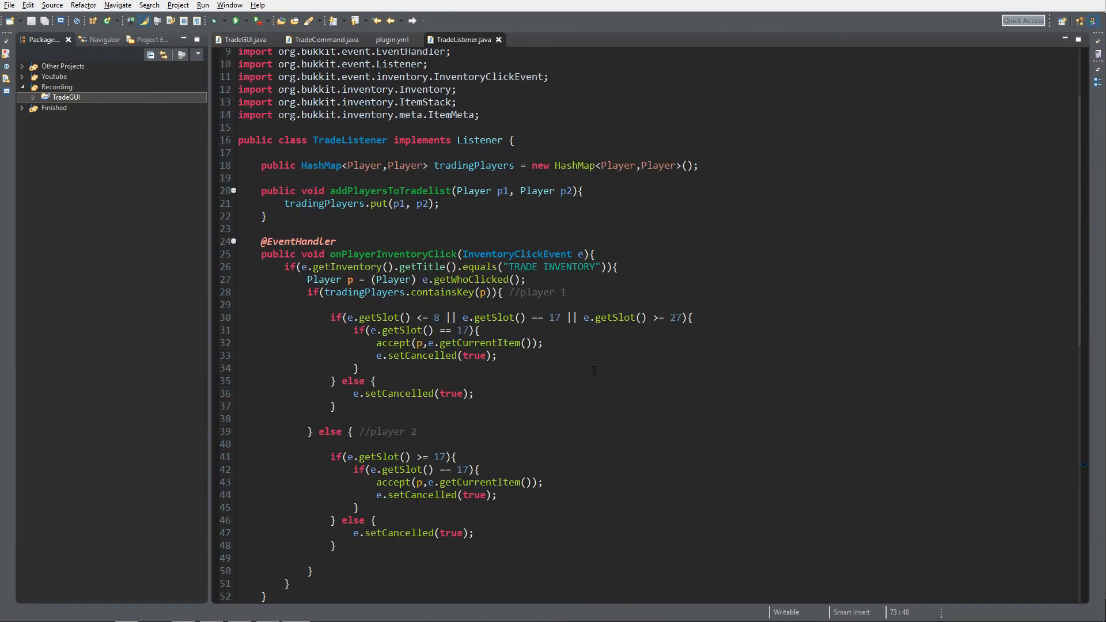
pyautogui.scroll(-3)
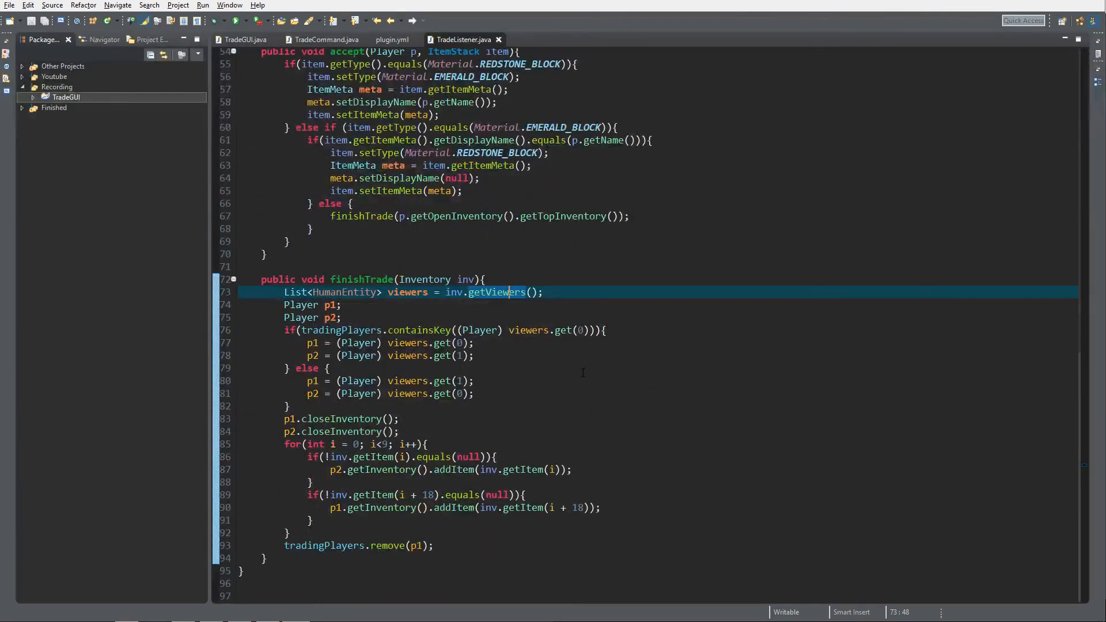